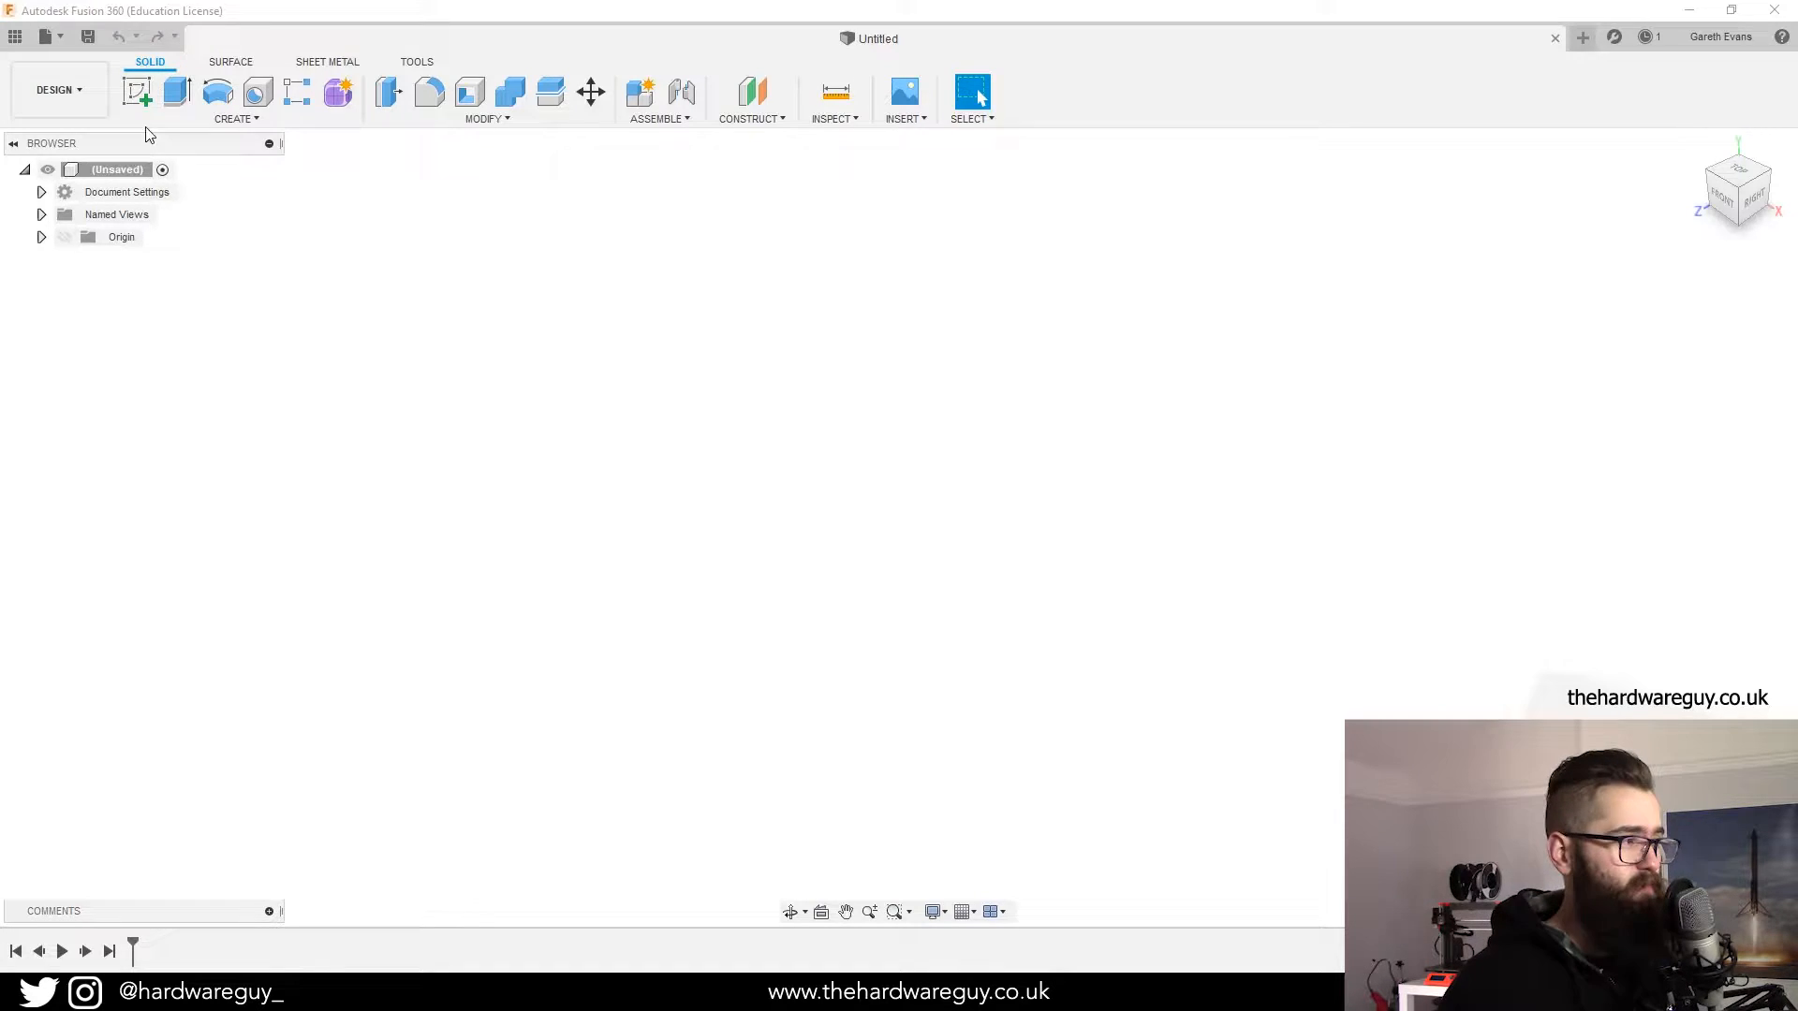
- Sketch a base circle and extrude it 140 mm into a solid cylinder
left_click(137, 91)
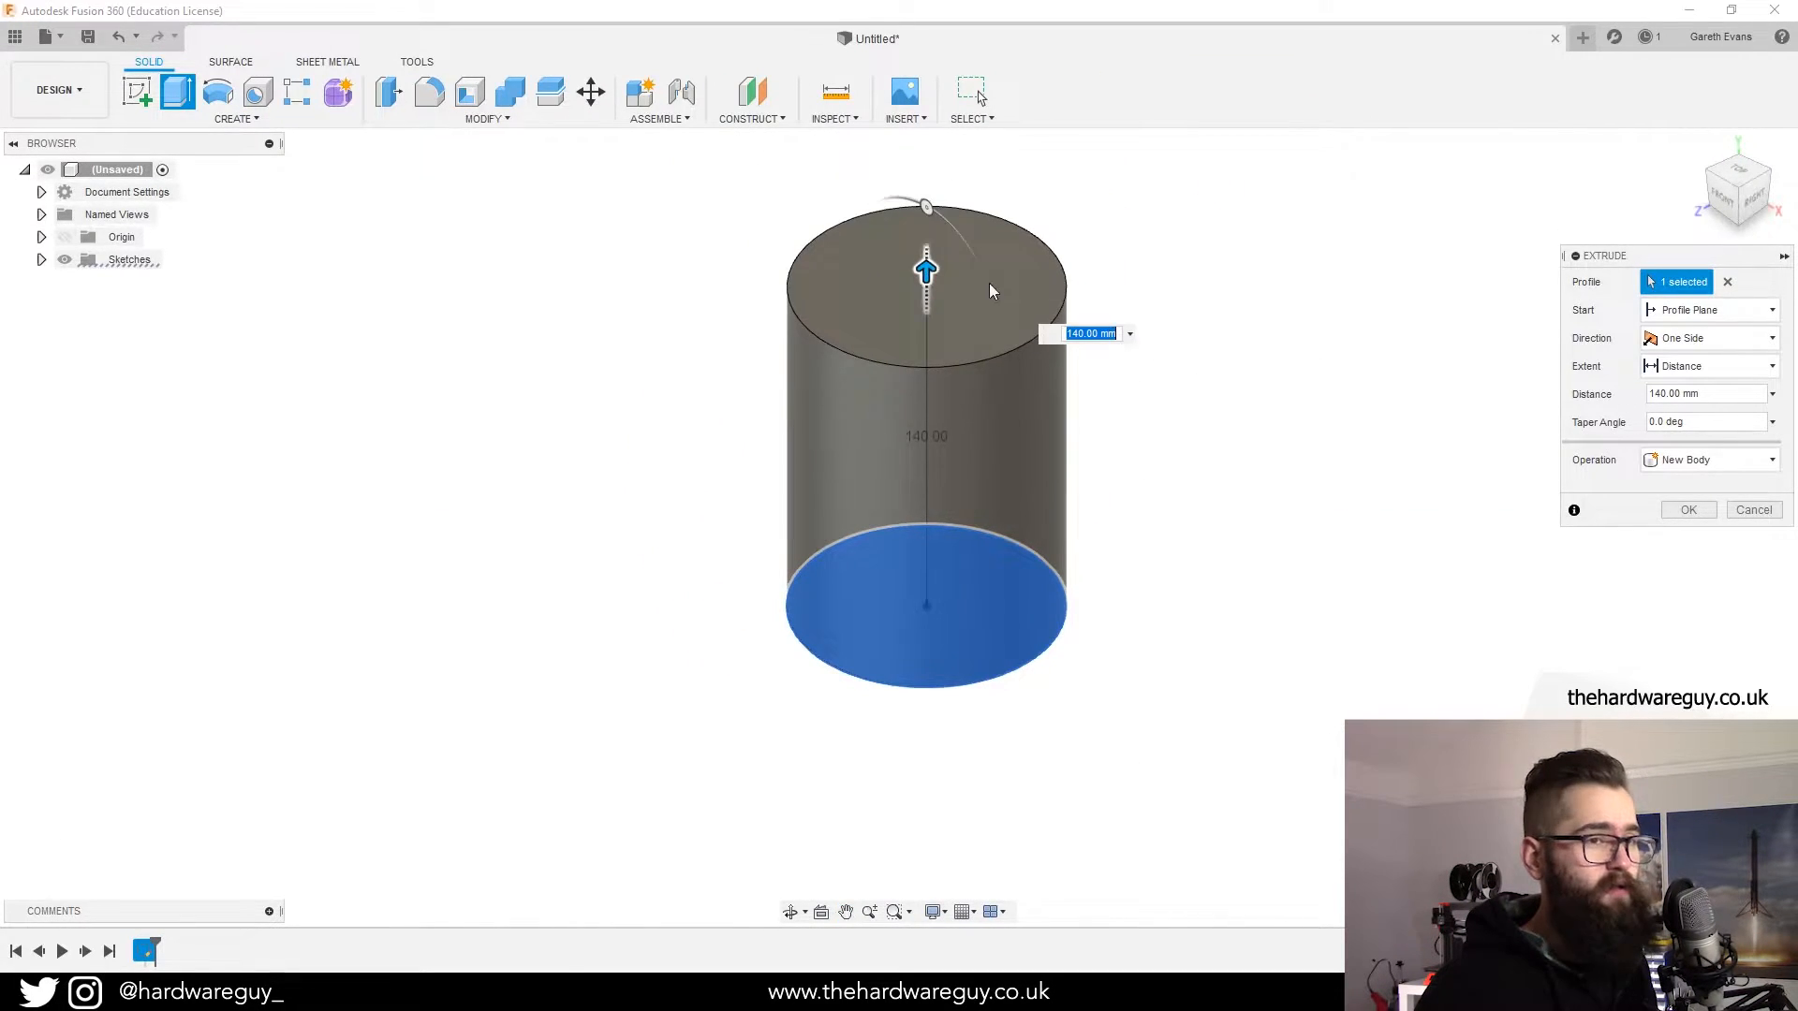
left_click(1686, 509)
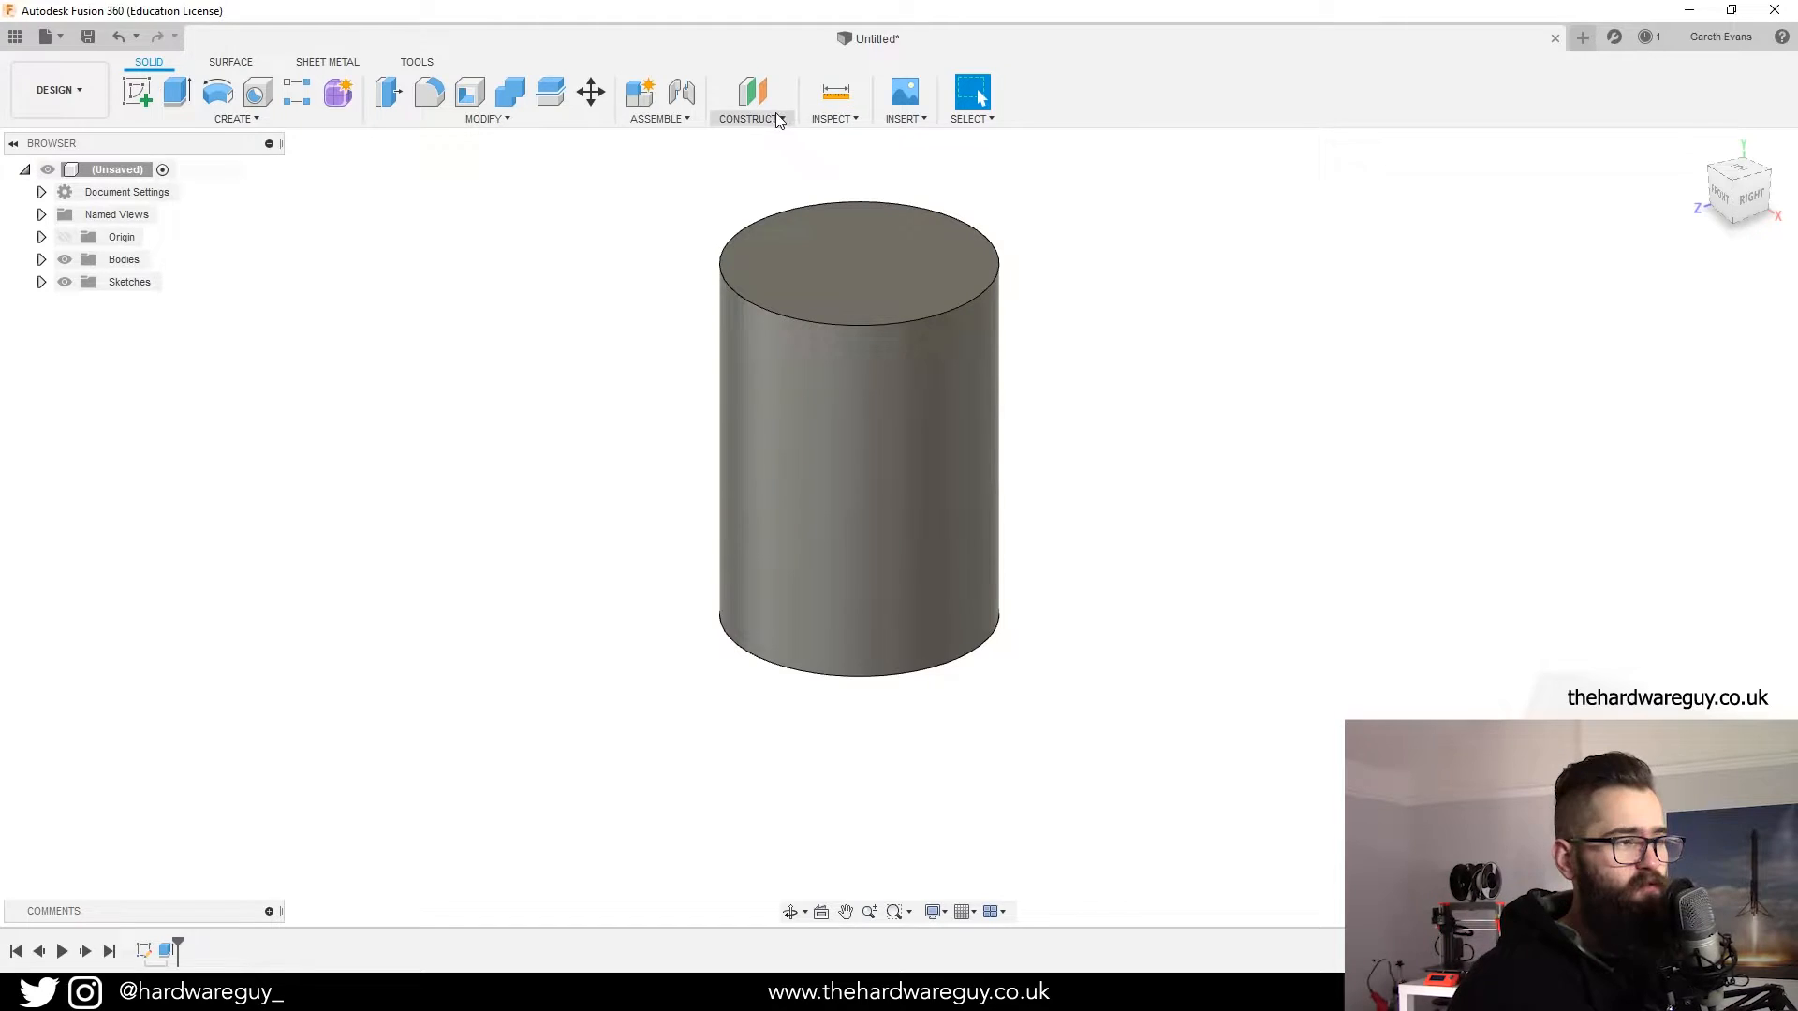
- Add a construction plane offset 70 mm from the origin plane
left_click(751, 91)
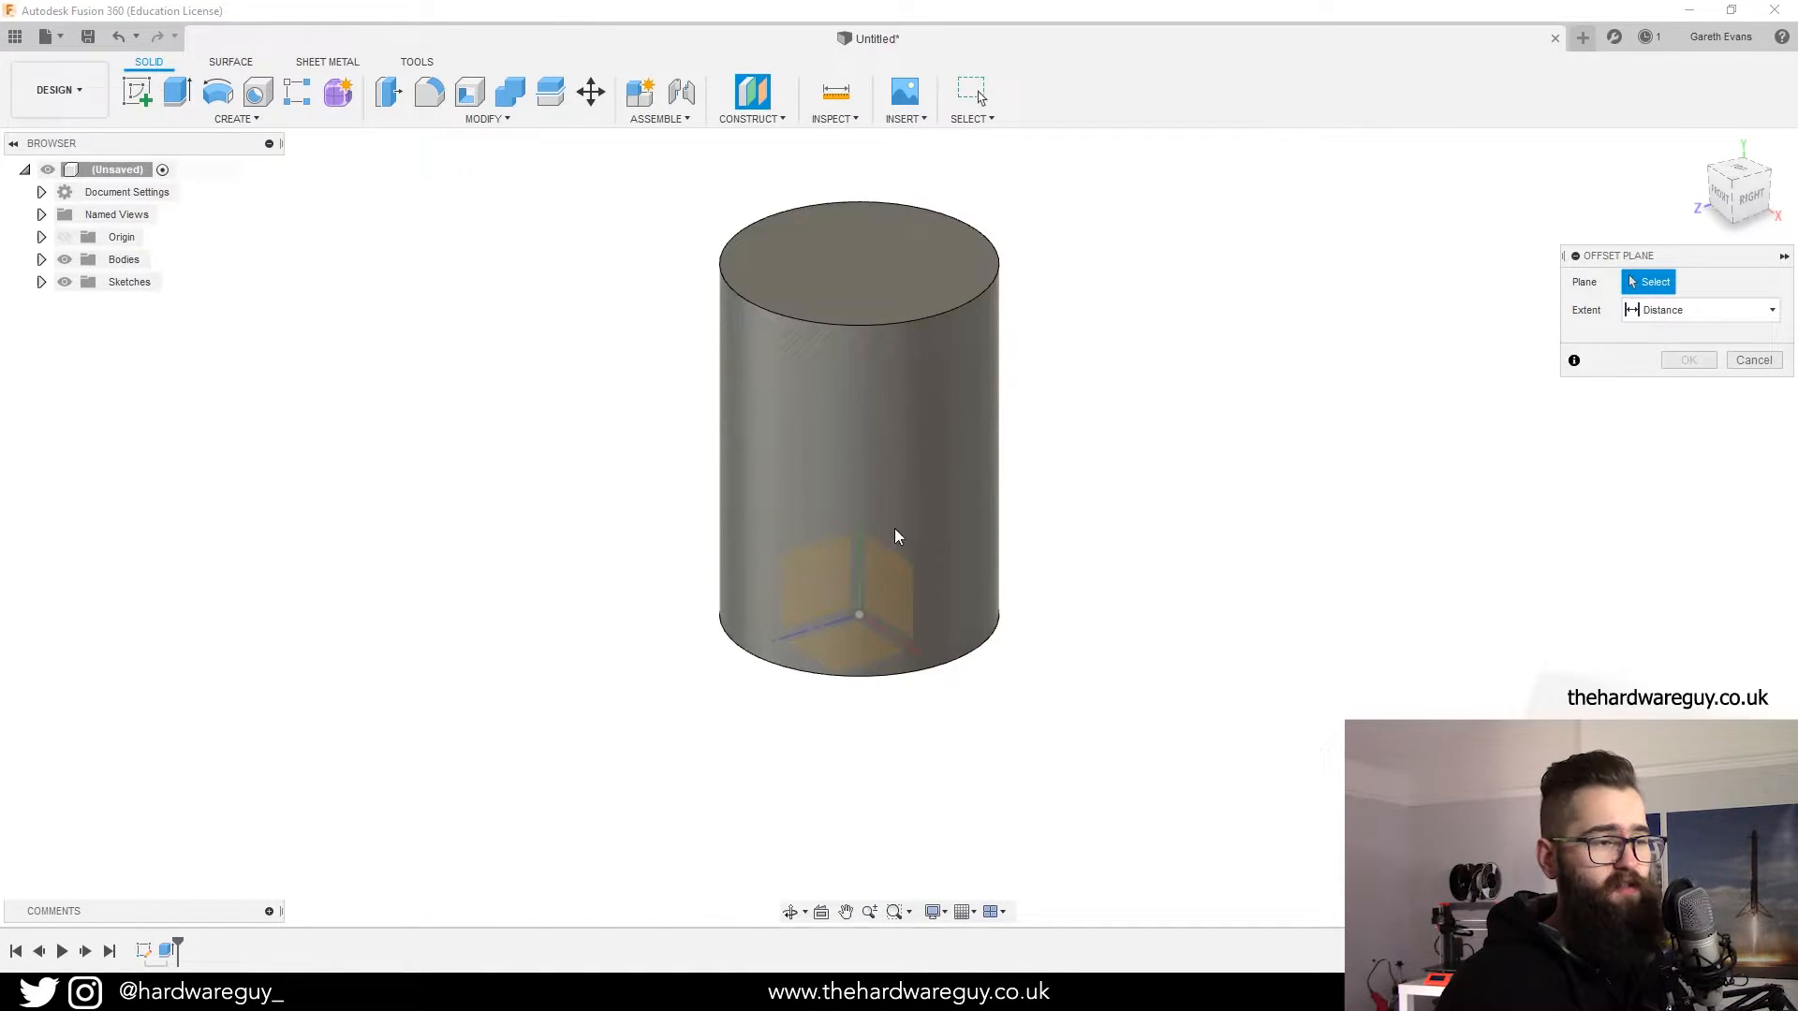
left_click(854, 602)
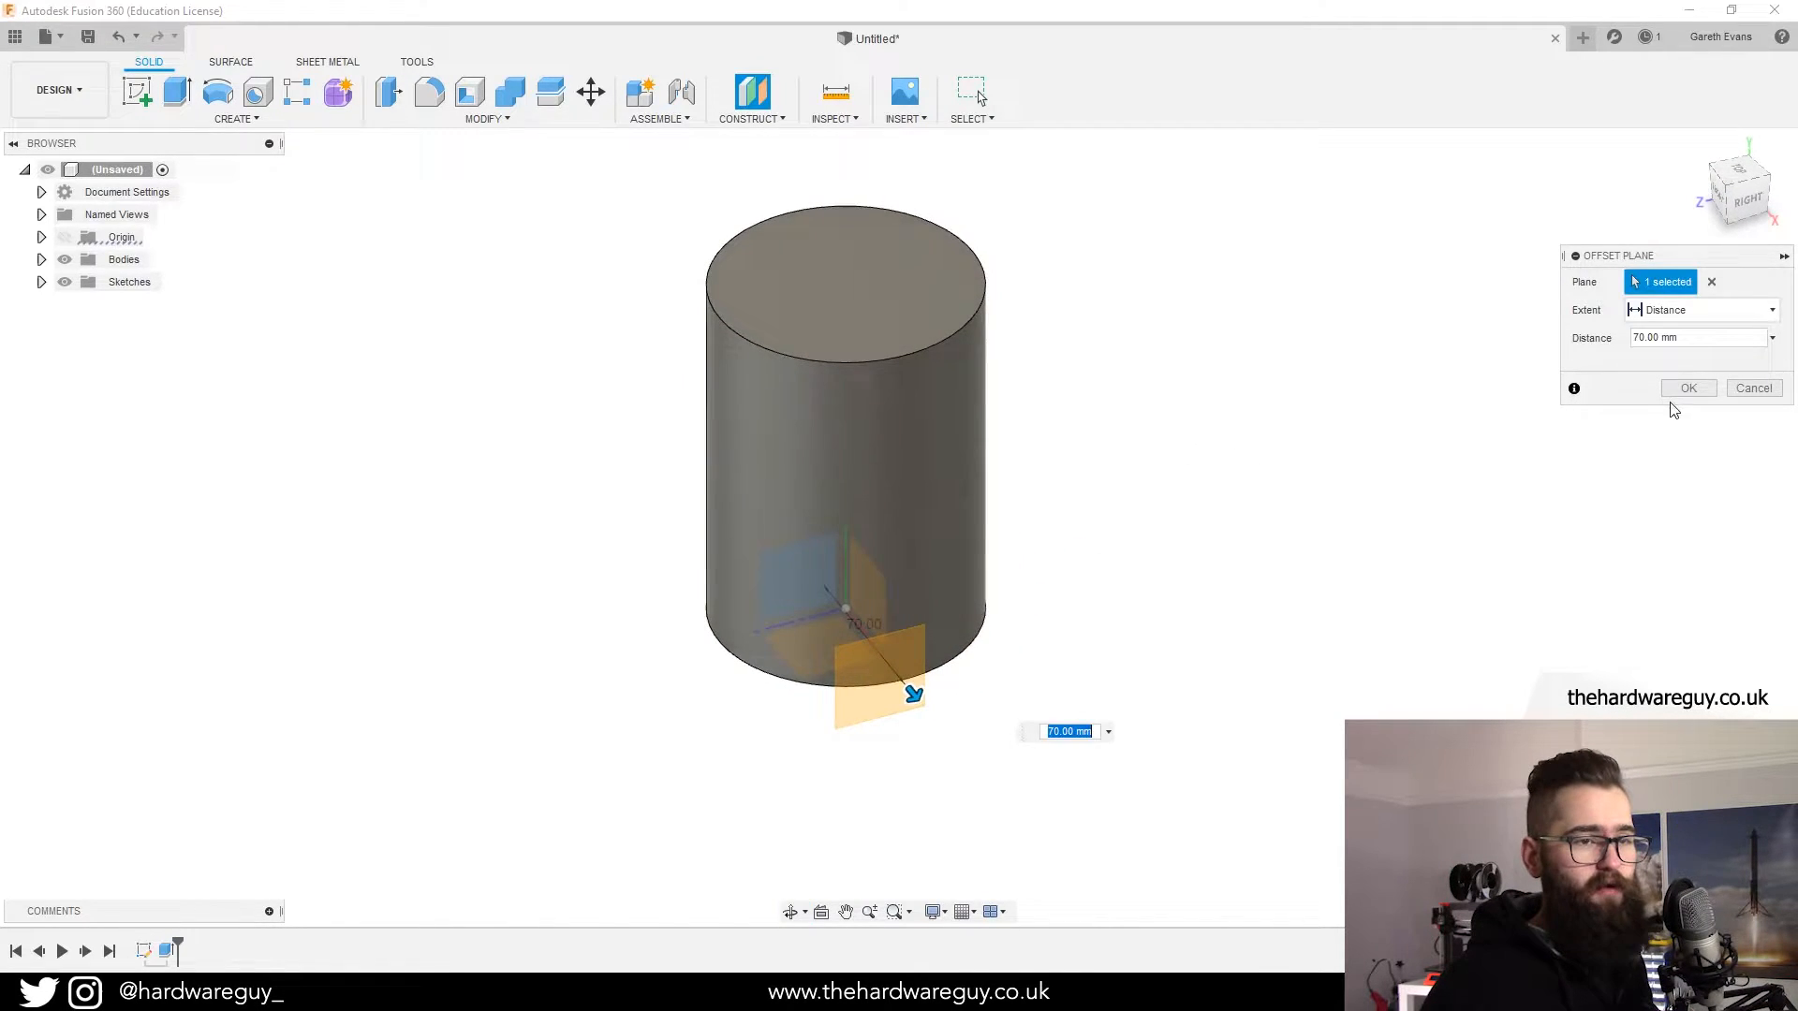
left_click(1686, 387)
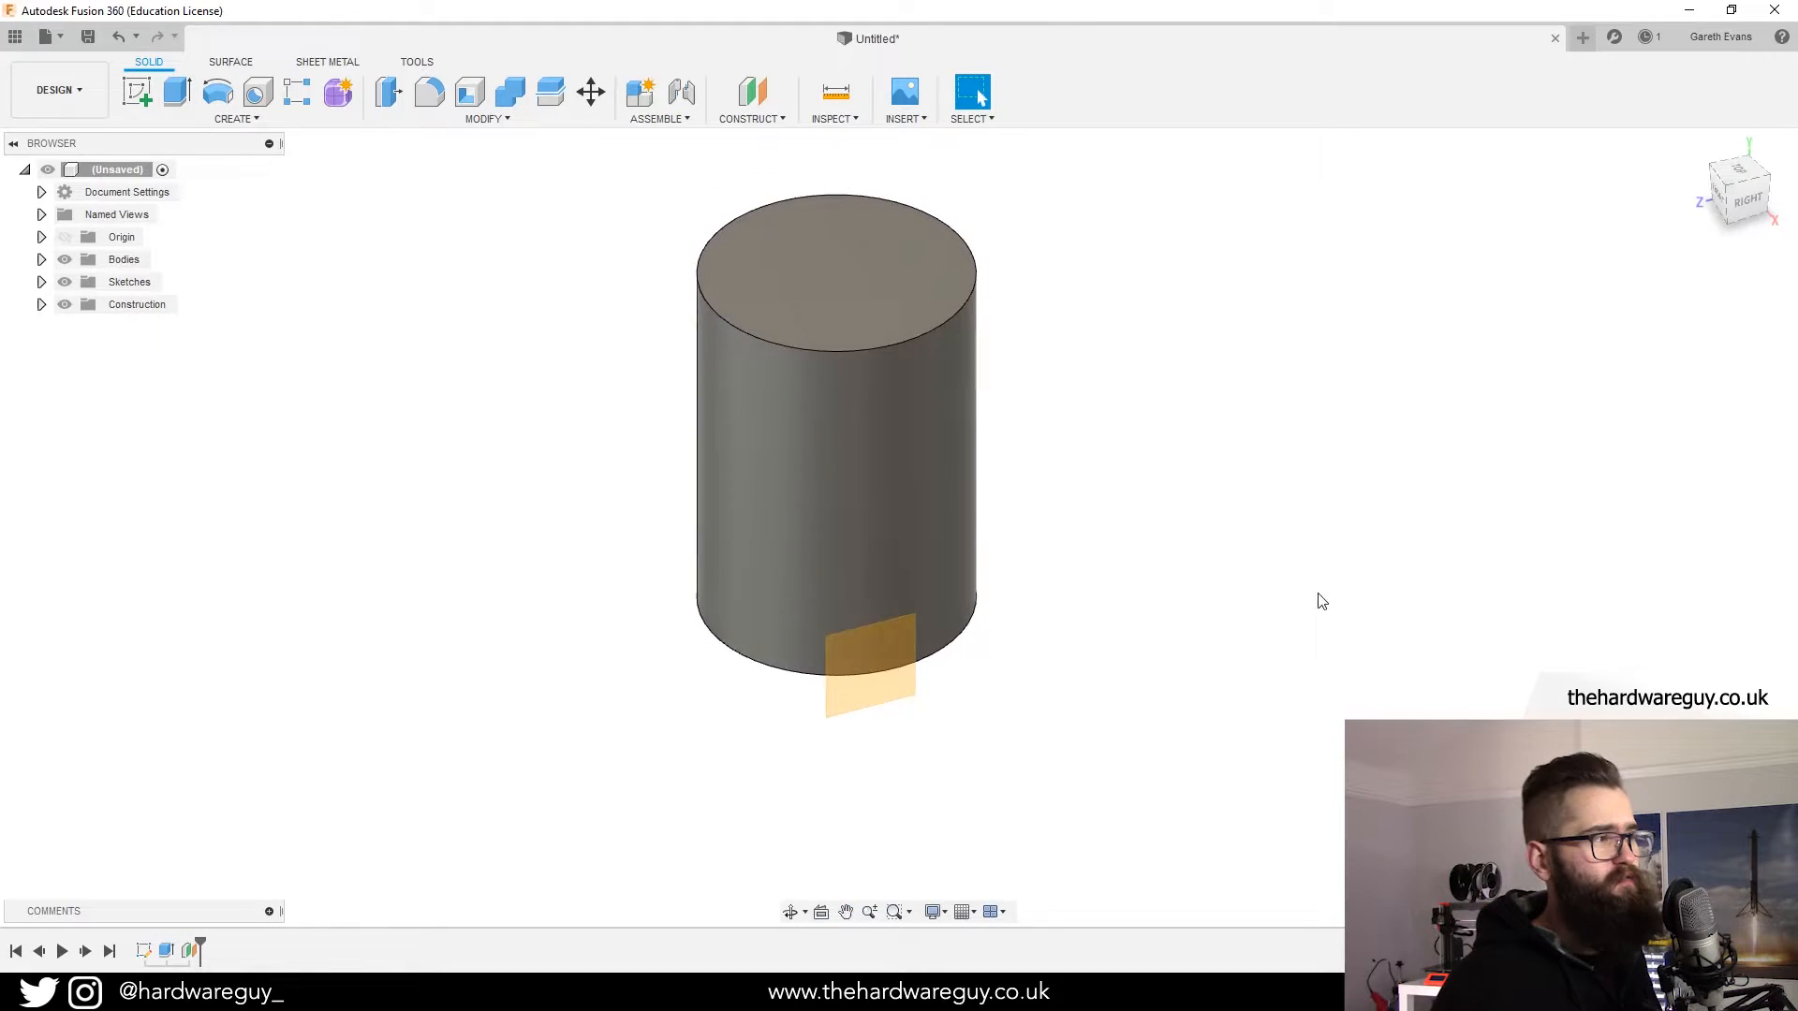
- Start a sketch on the offset plane and choose the Text tool
left_click(863, 665)
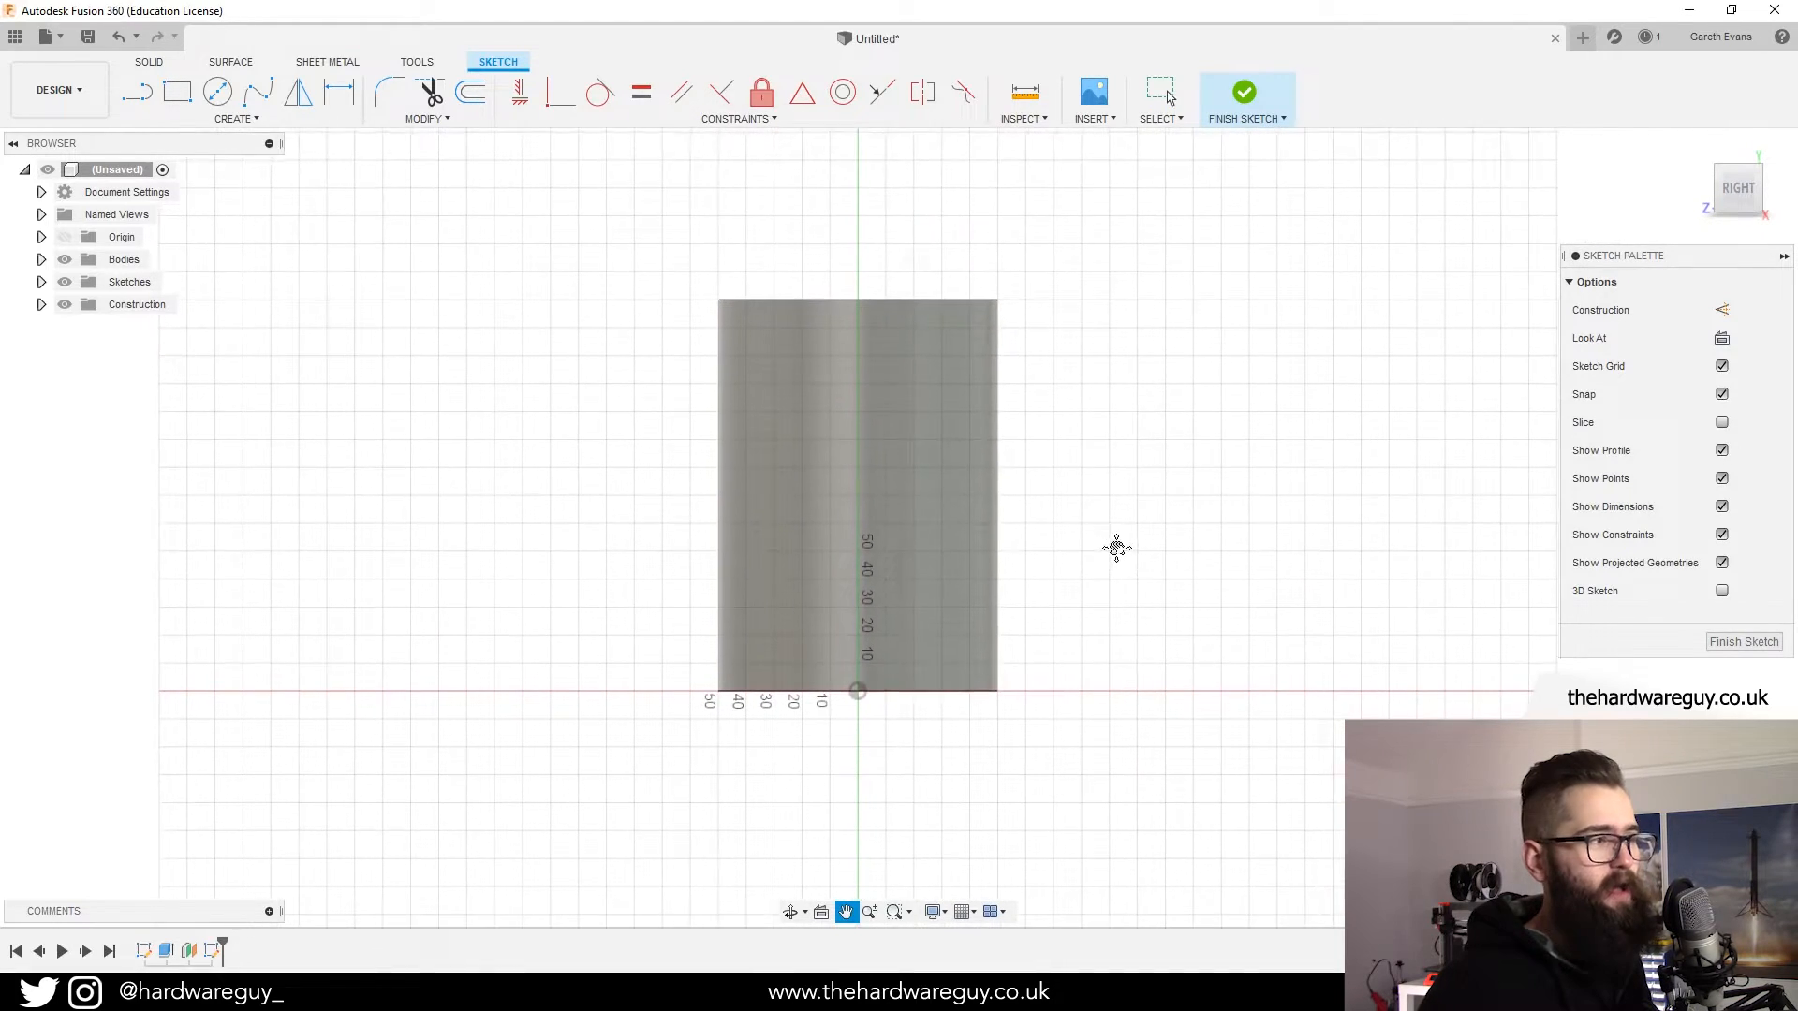
left_click(236, 118)
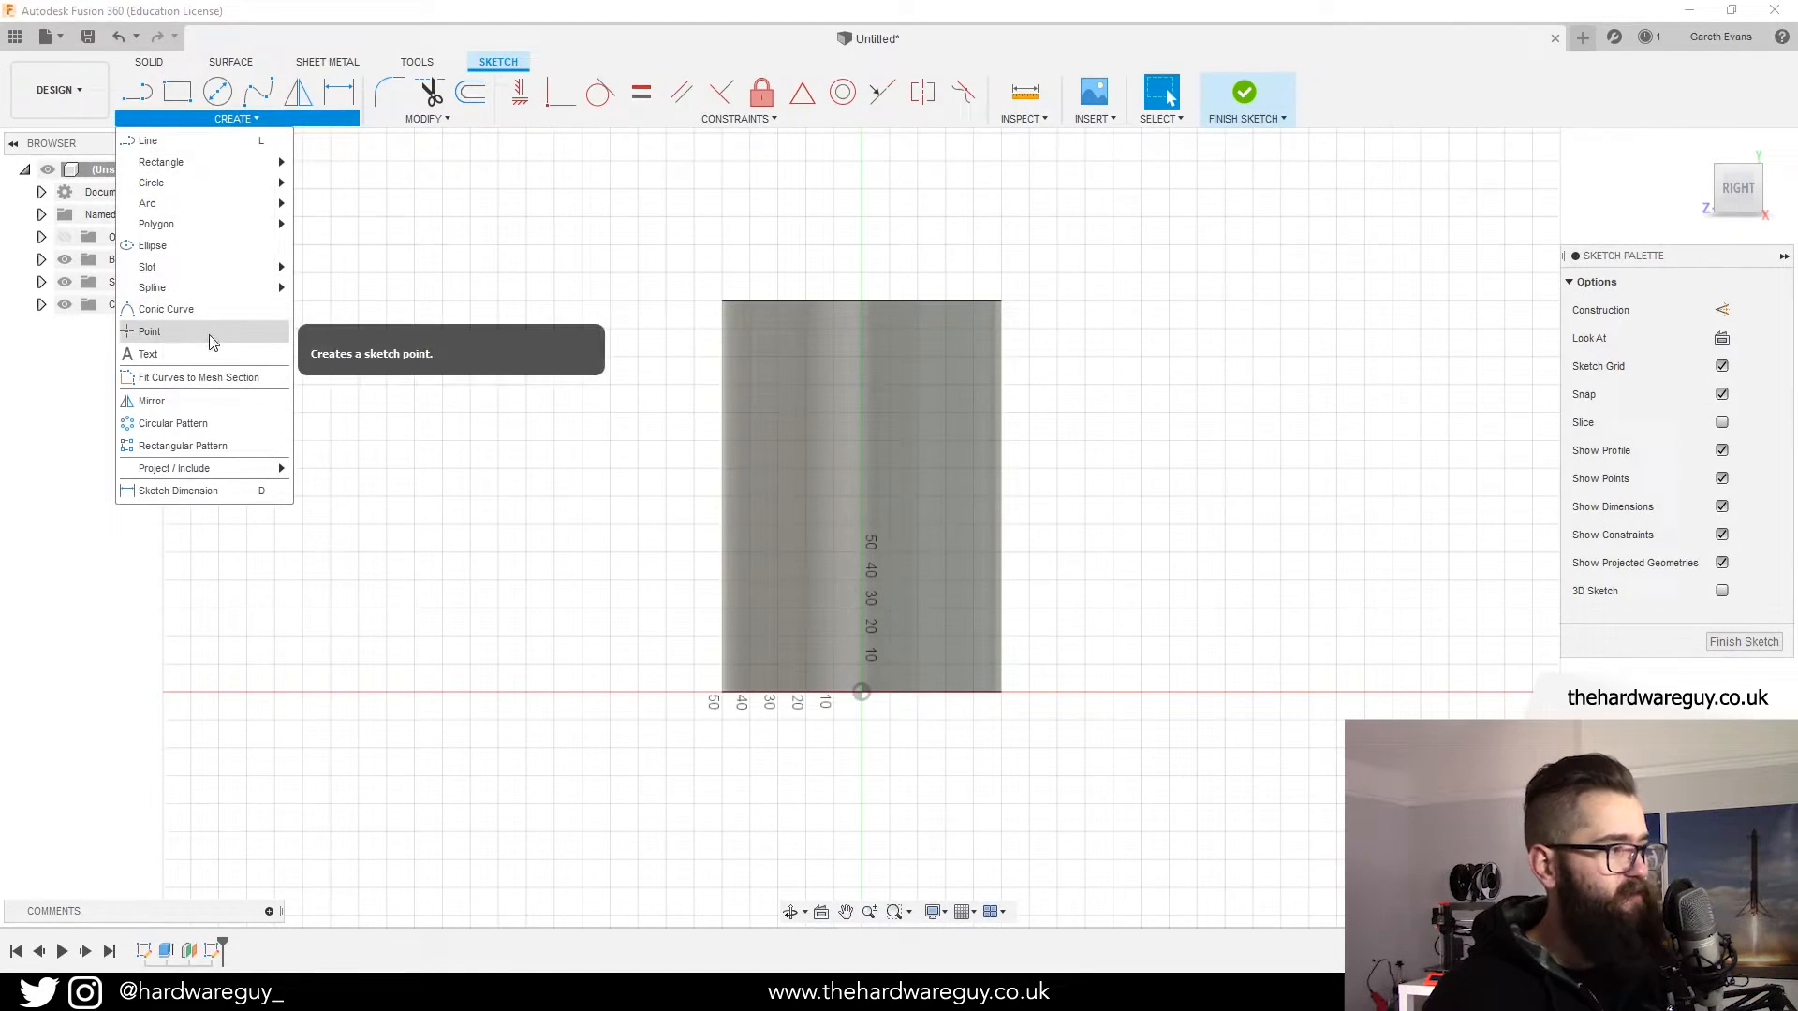
left_click(147, 353)
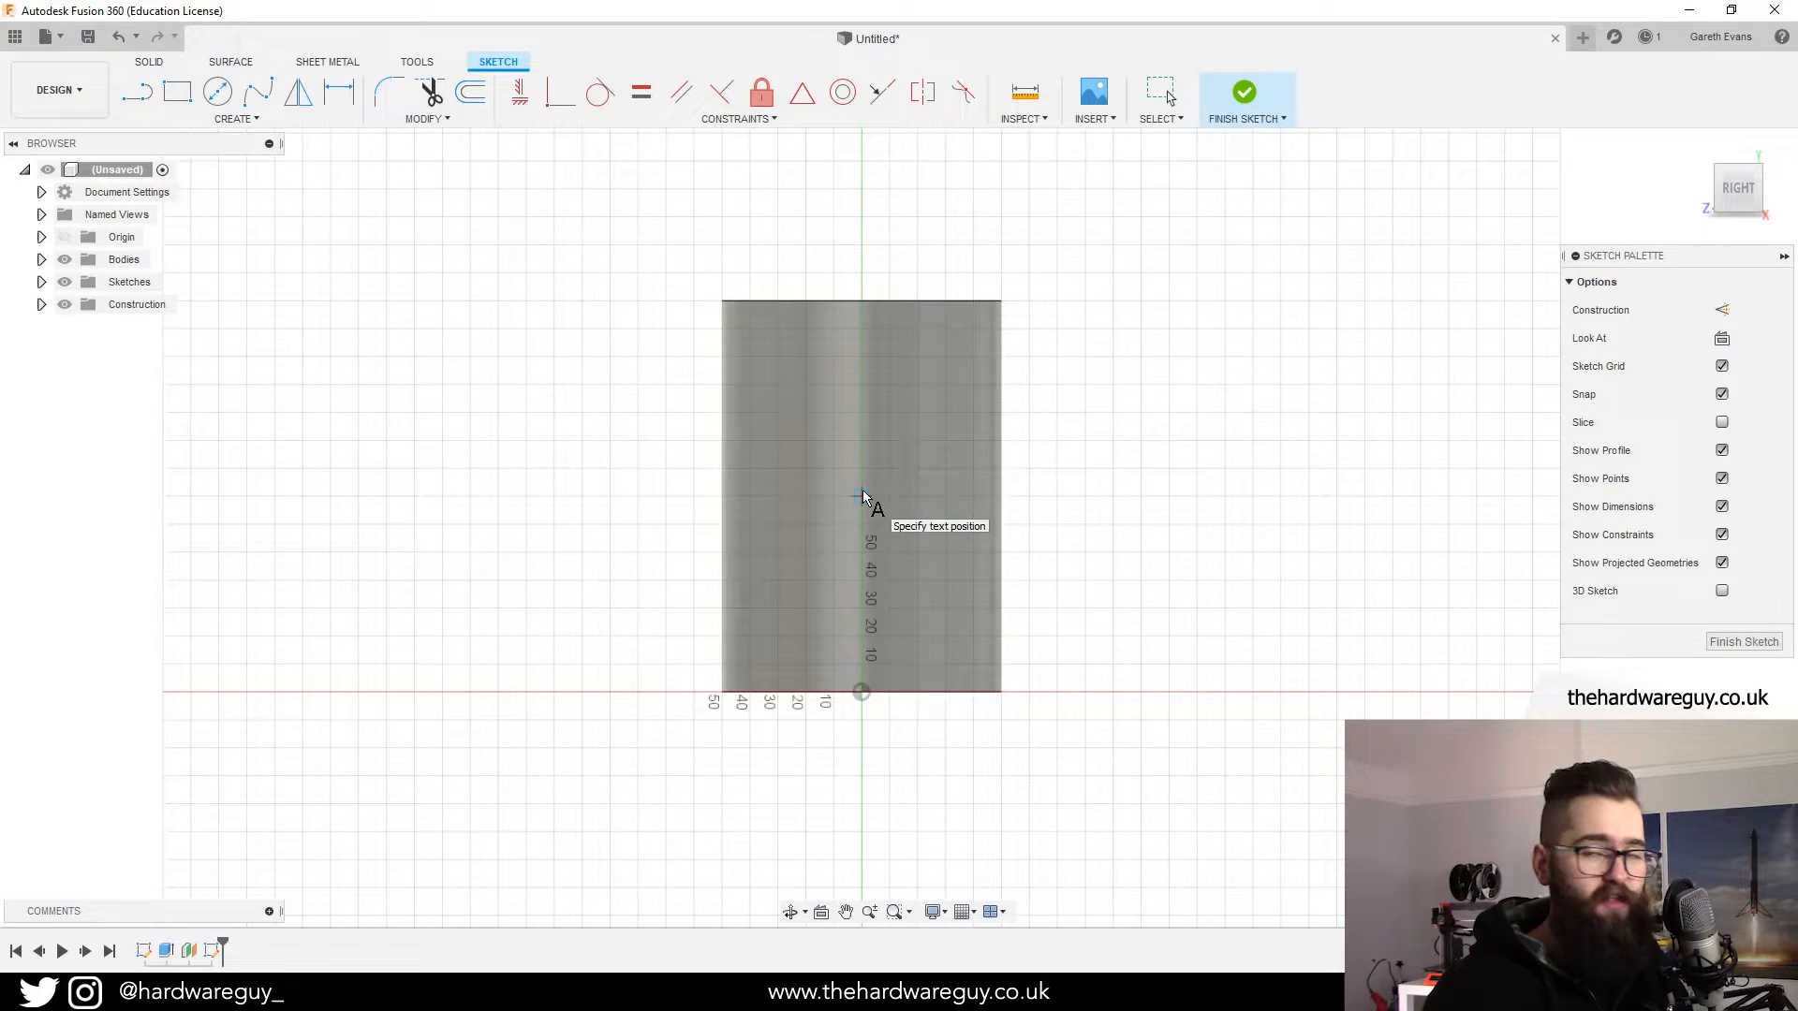
mouse_move(831, 491)
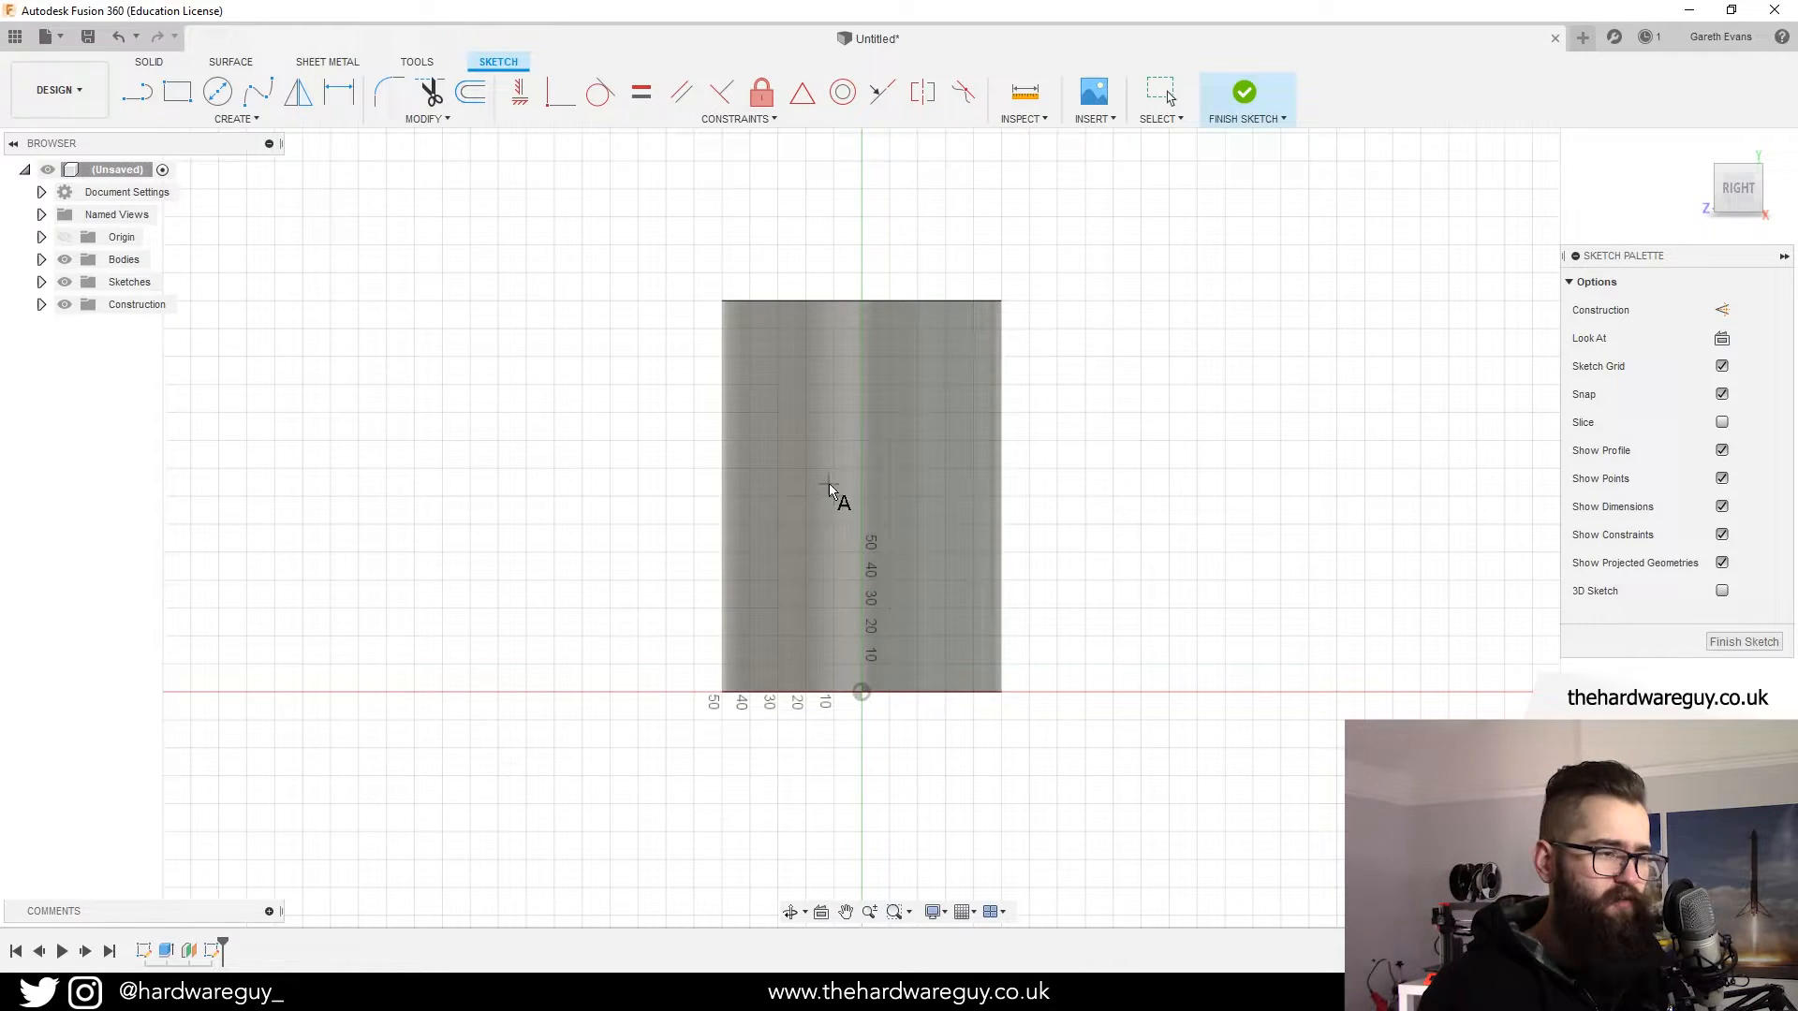
- Place the word 'TEXT' near the cylinder's middle
left_click(861, 494)
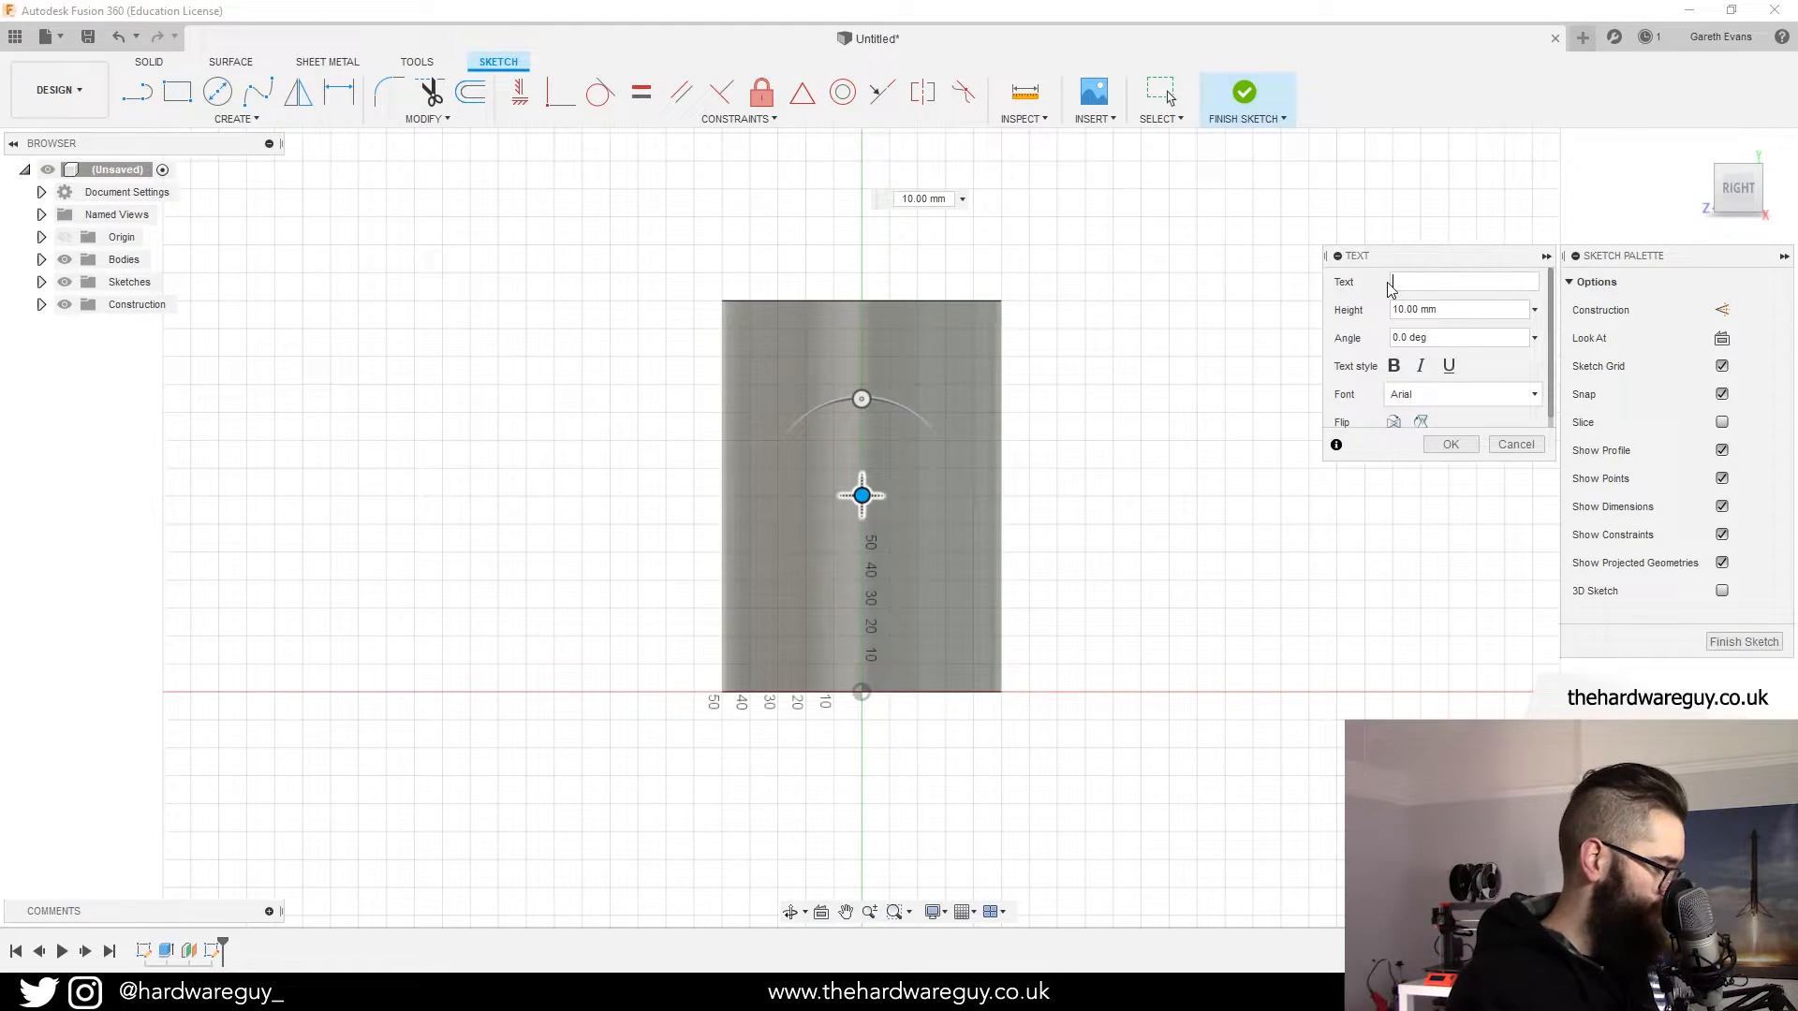
type("TEXT")
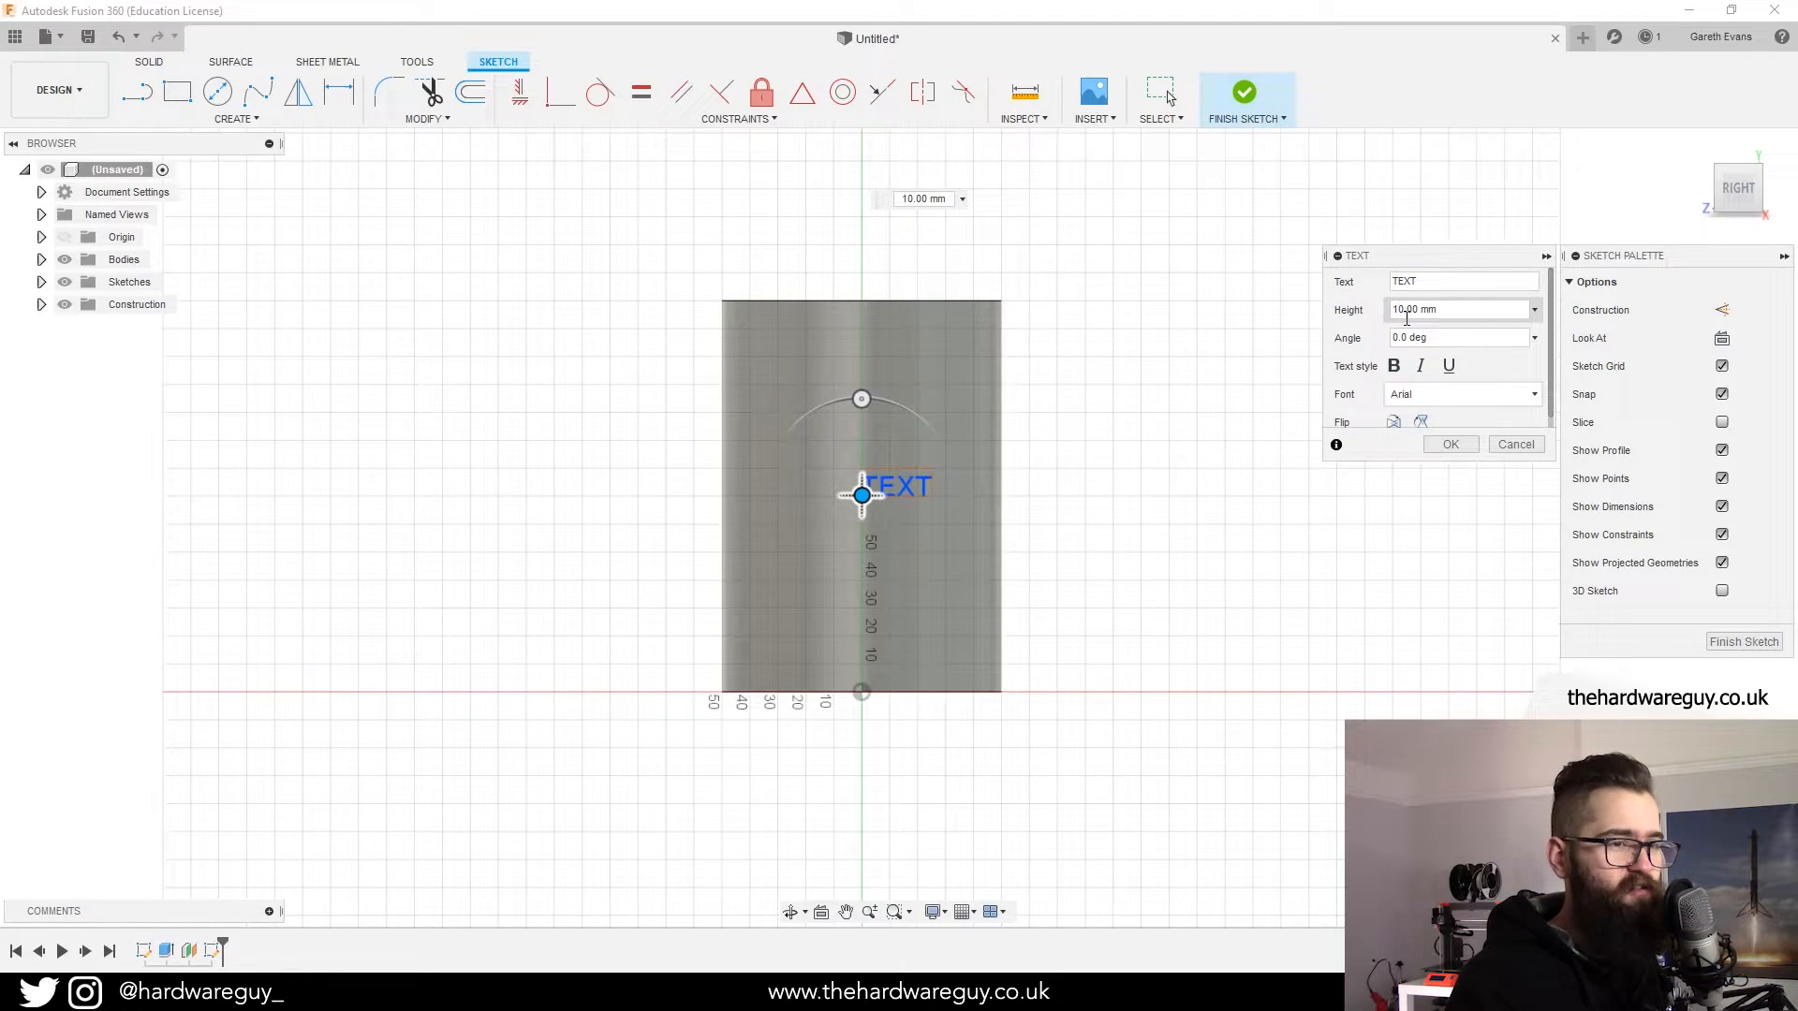
left_click(1450, 444)
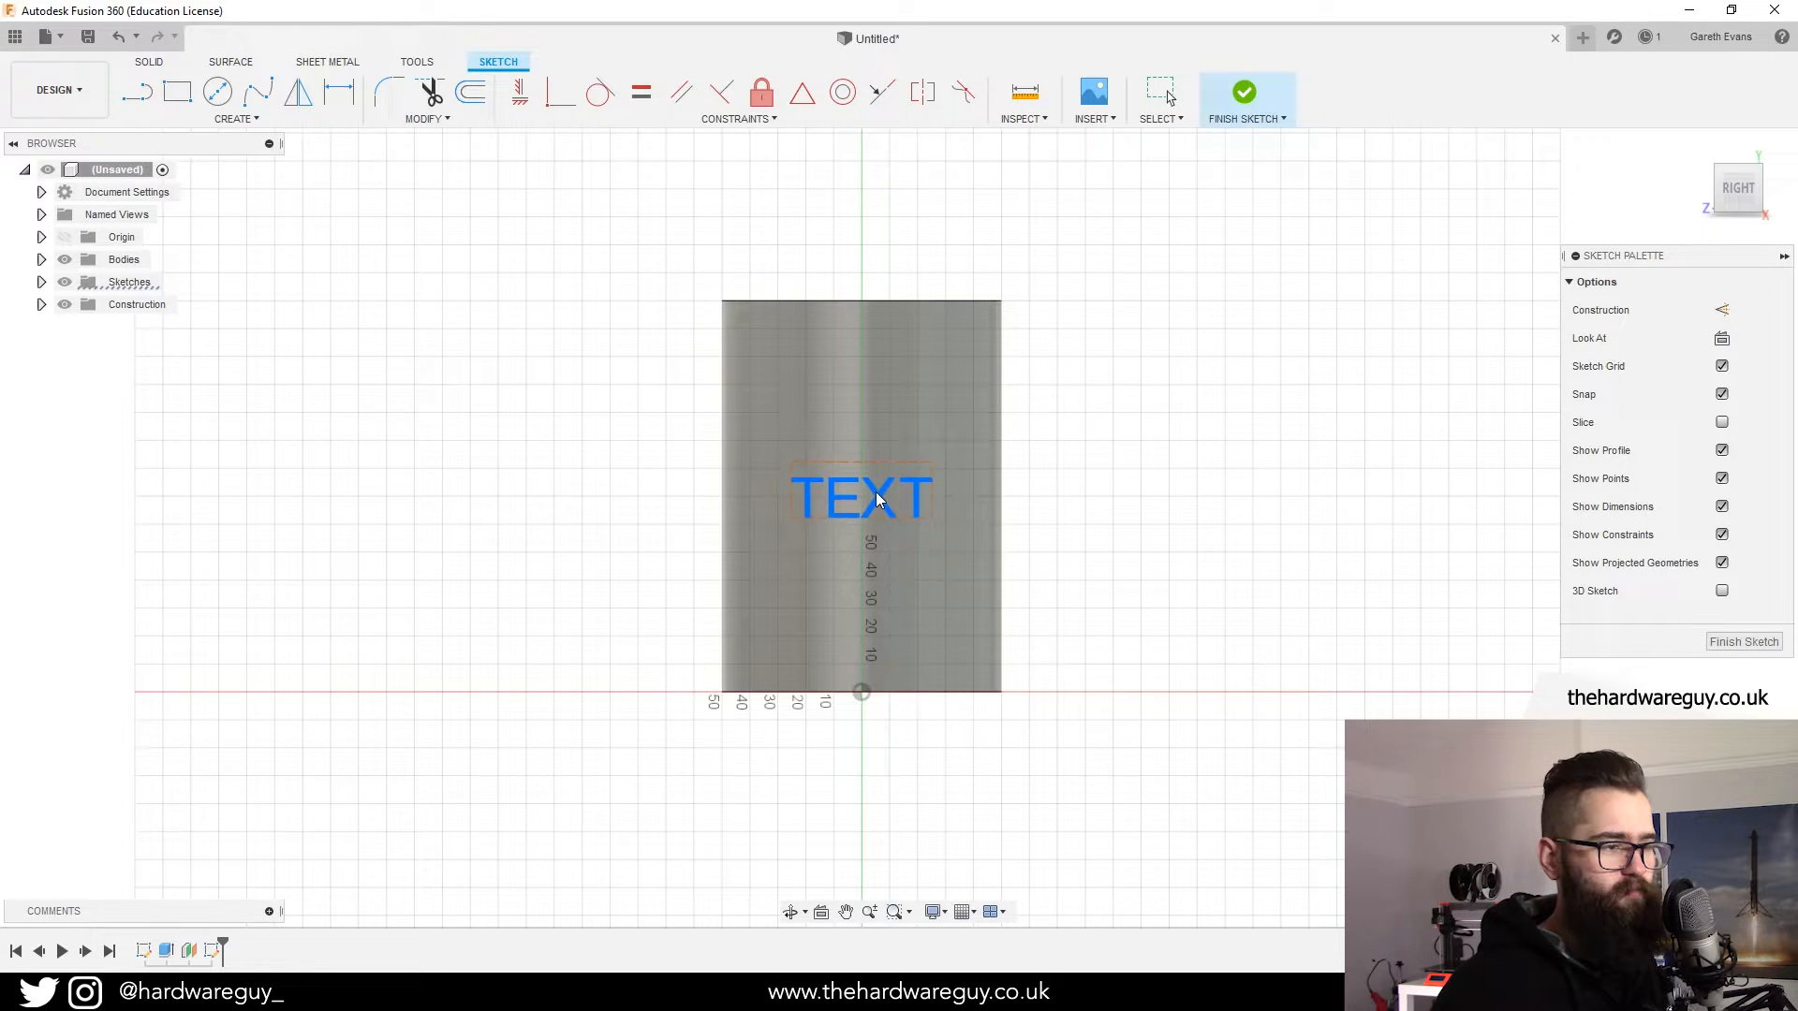
mouse_move(1244, 94)
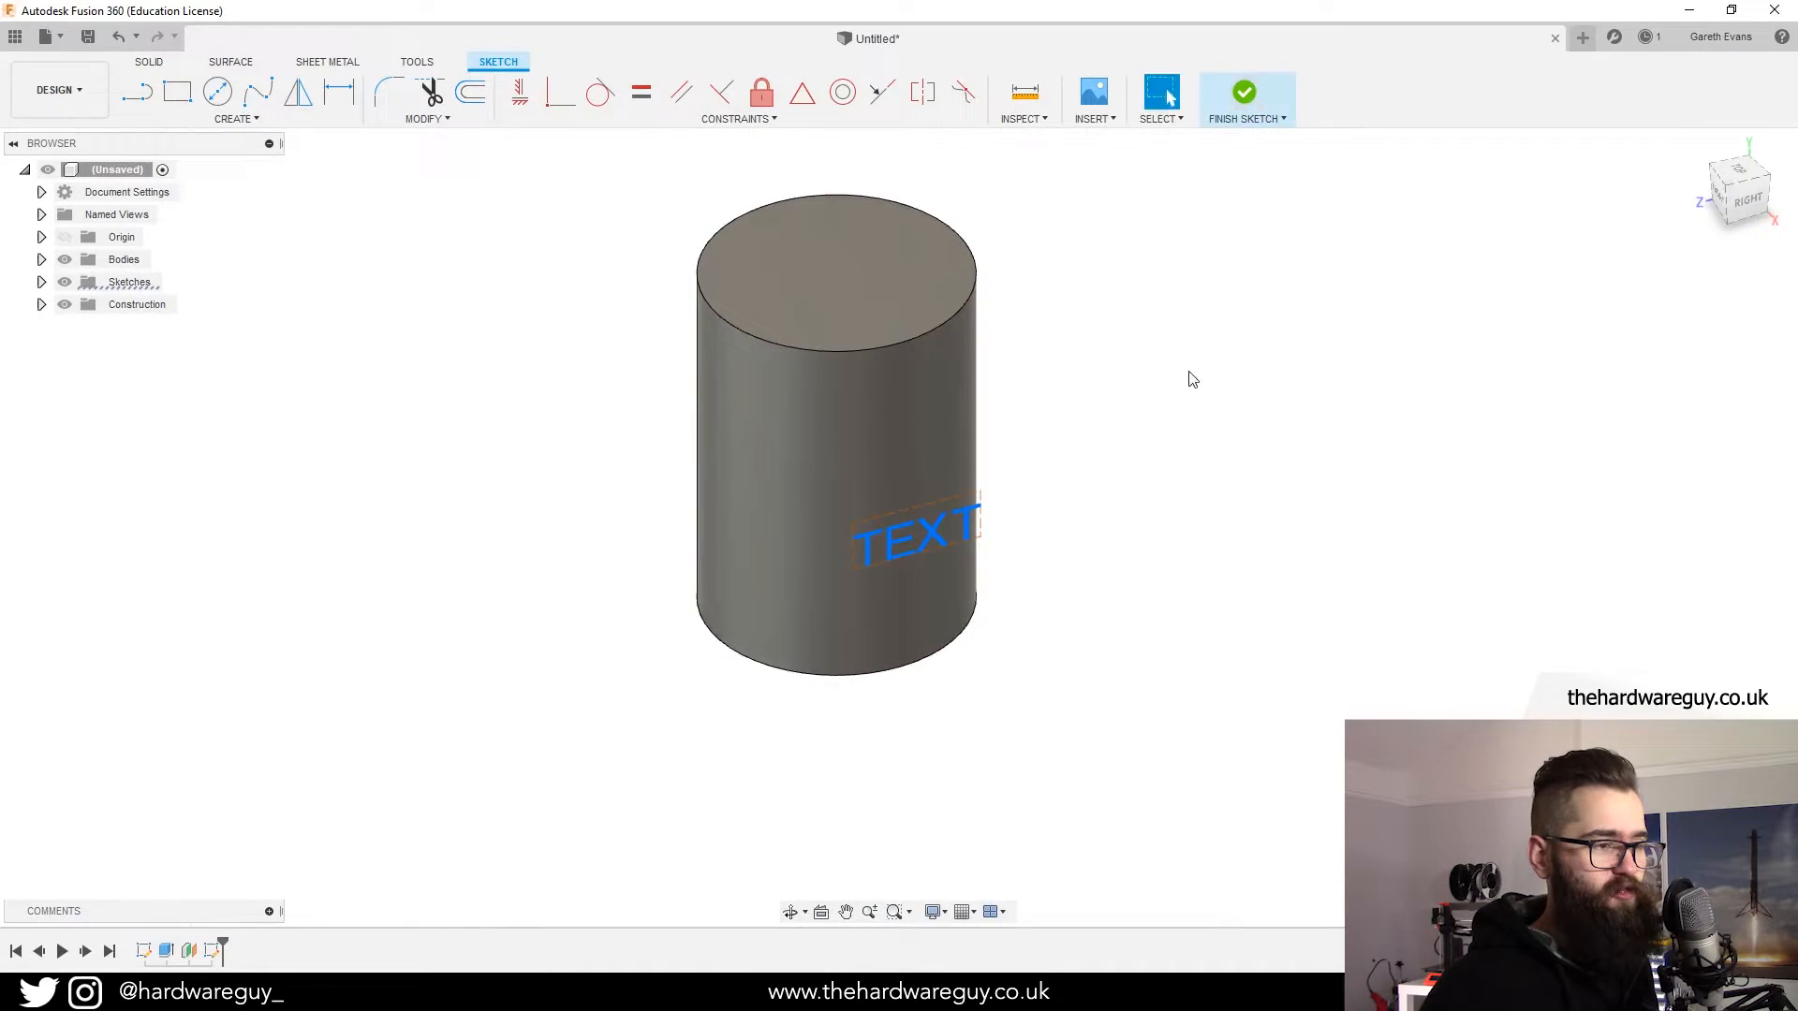
- Finish the text sketch and extrude the lettering profile
left_click(1246, 92)
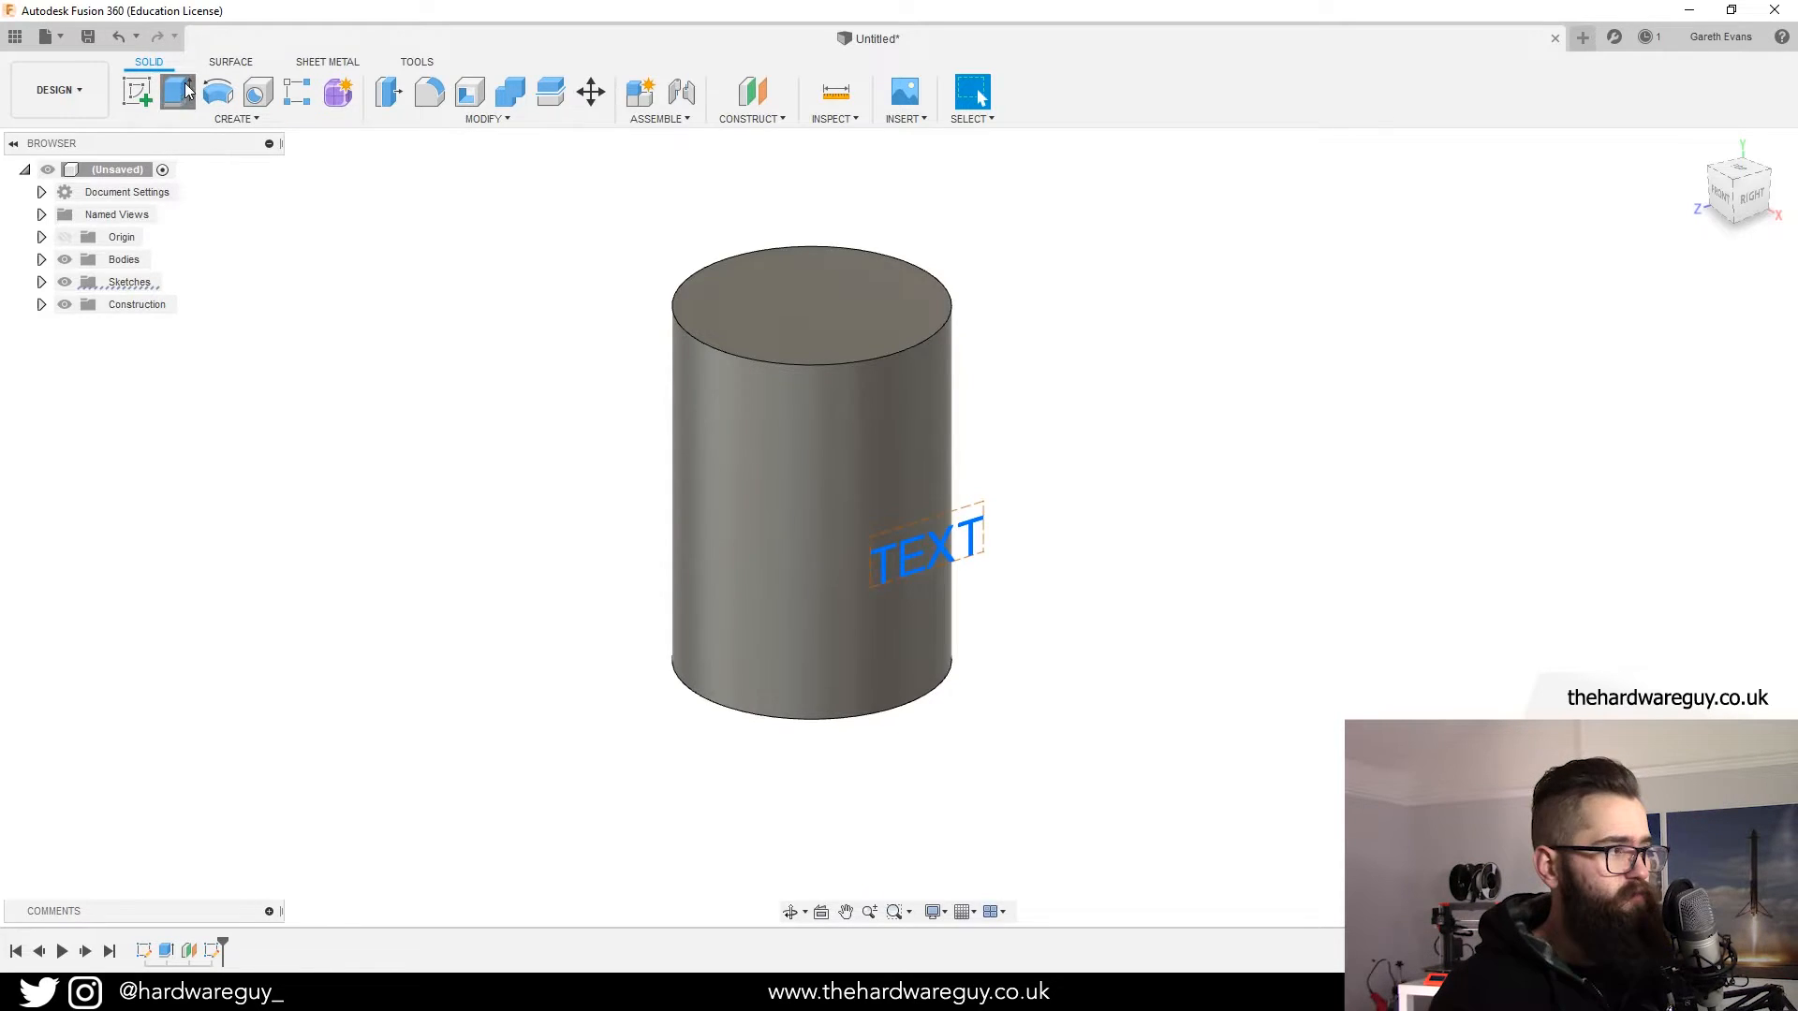
left_click(175, 92)
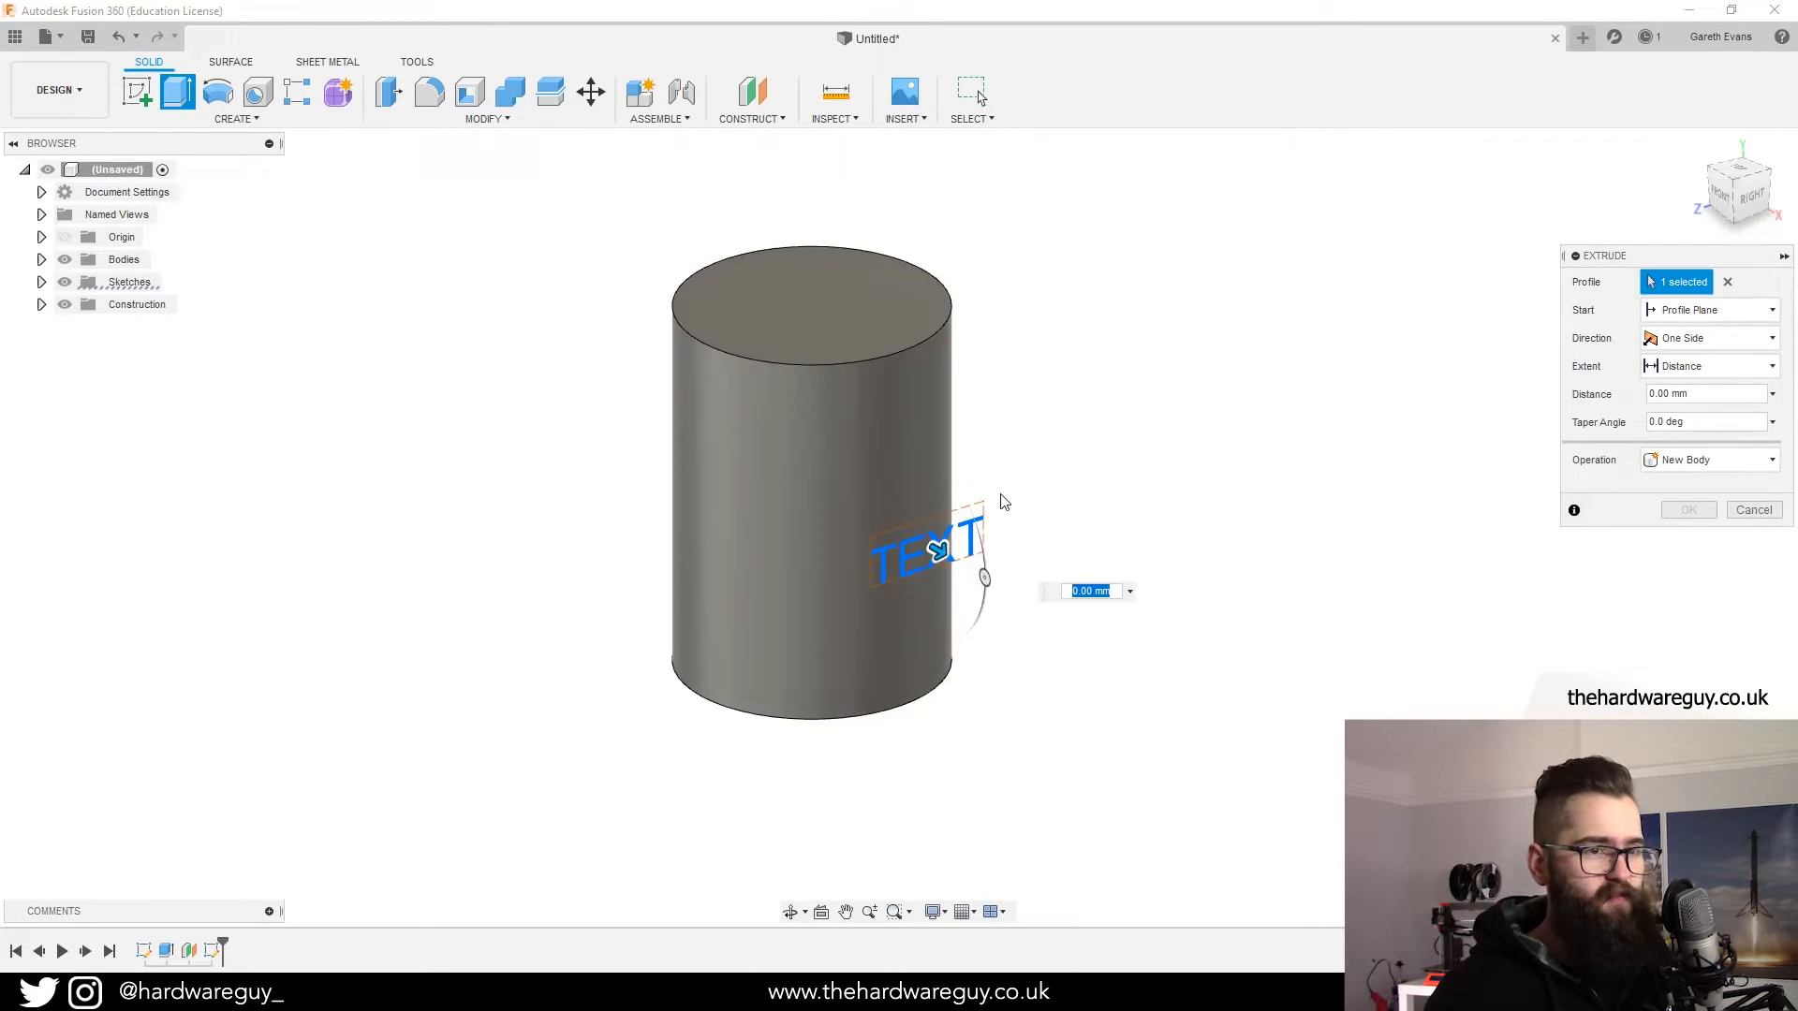
mouse_move(1697, 343)
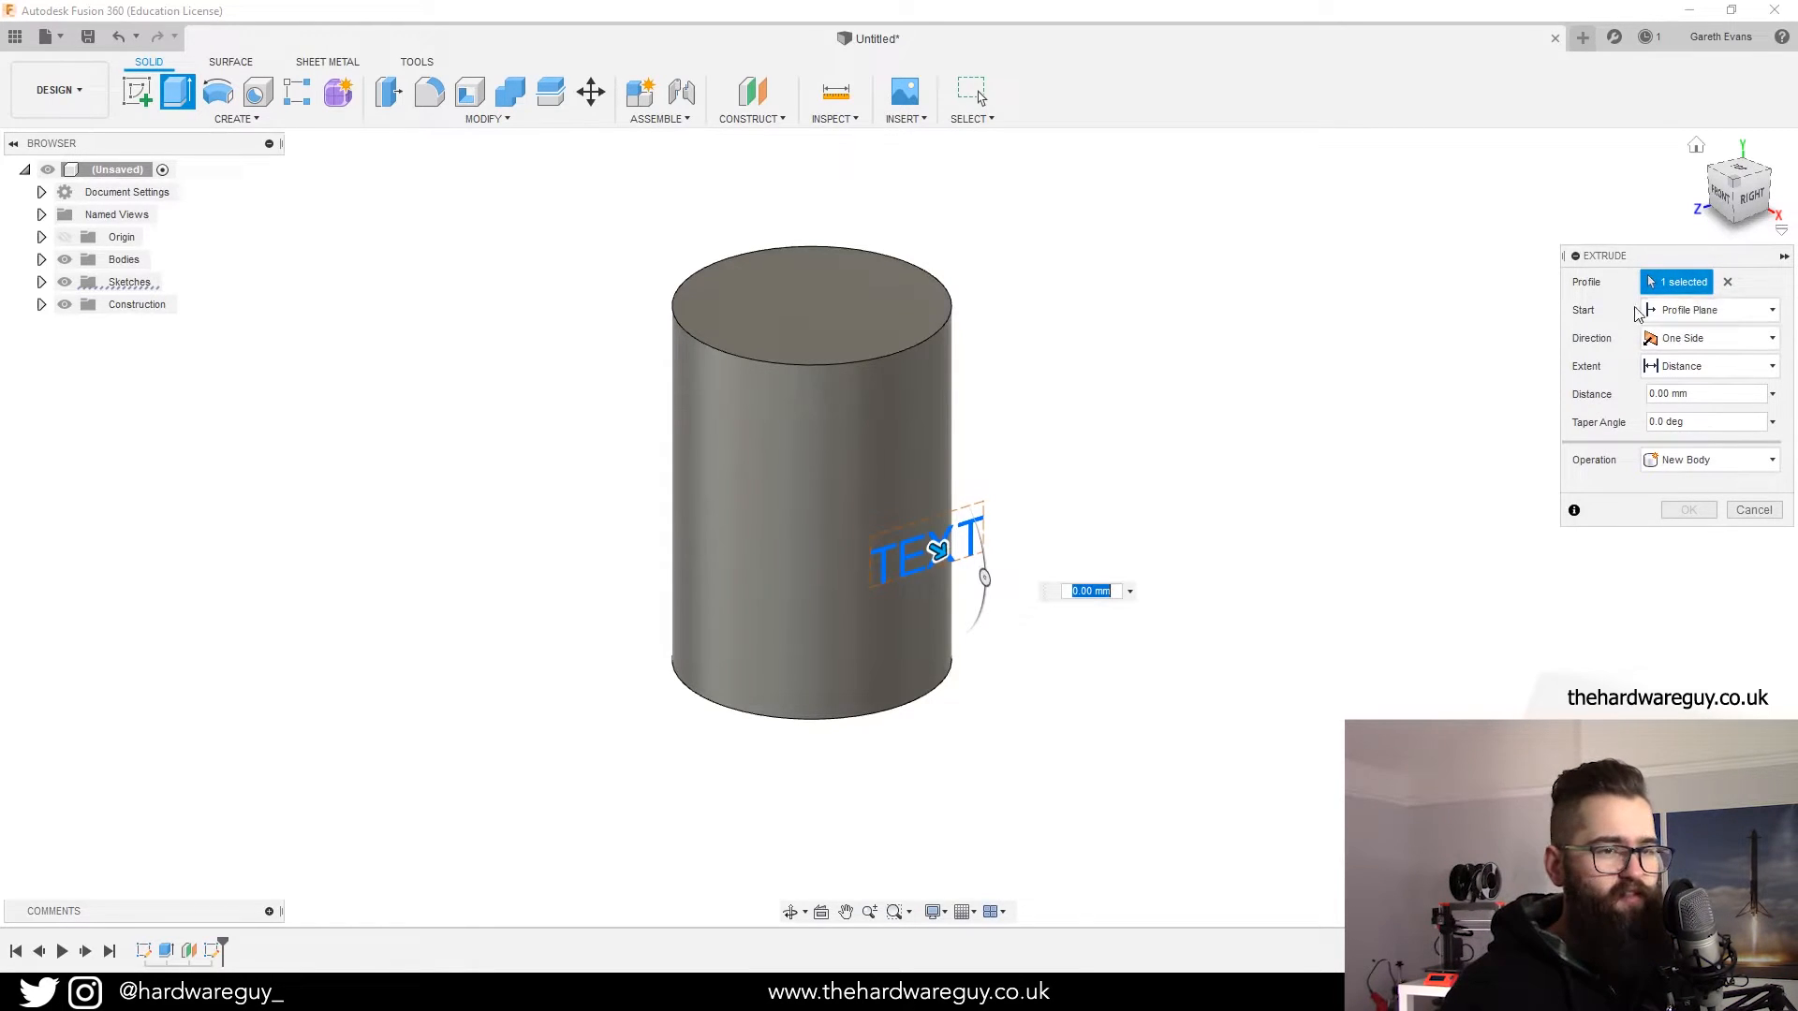
left_click(1708, 310)
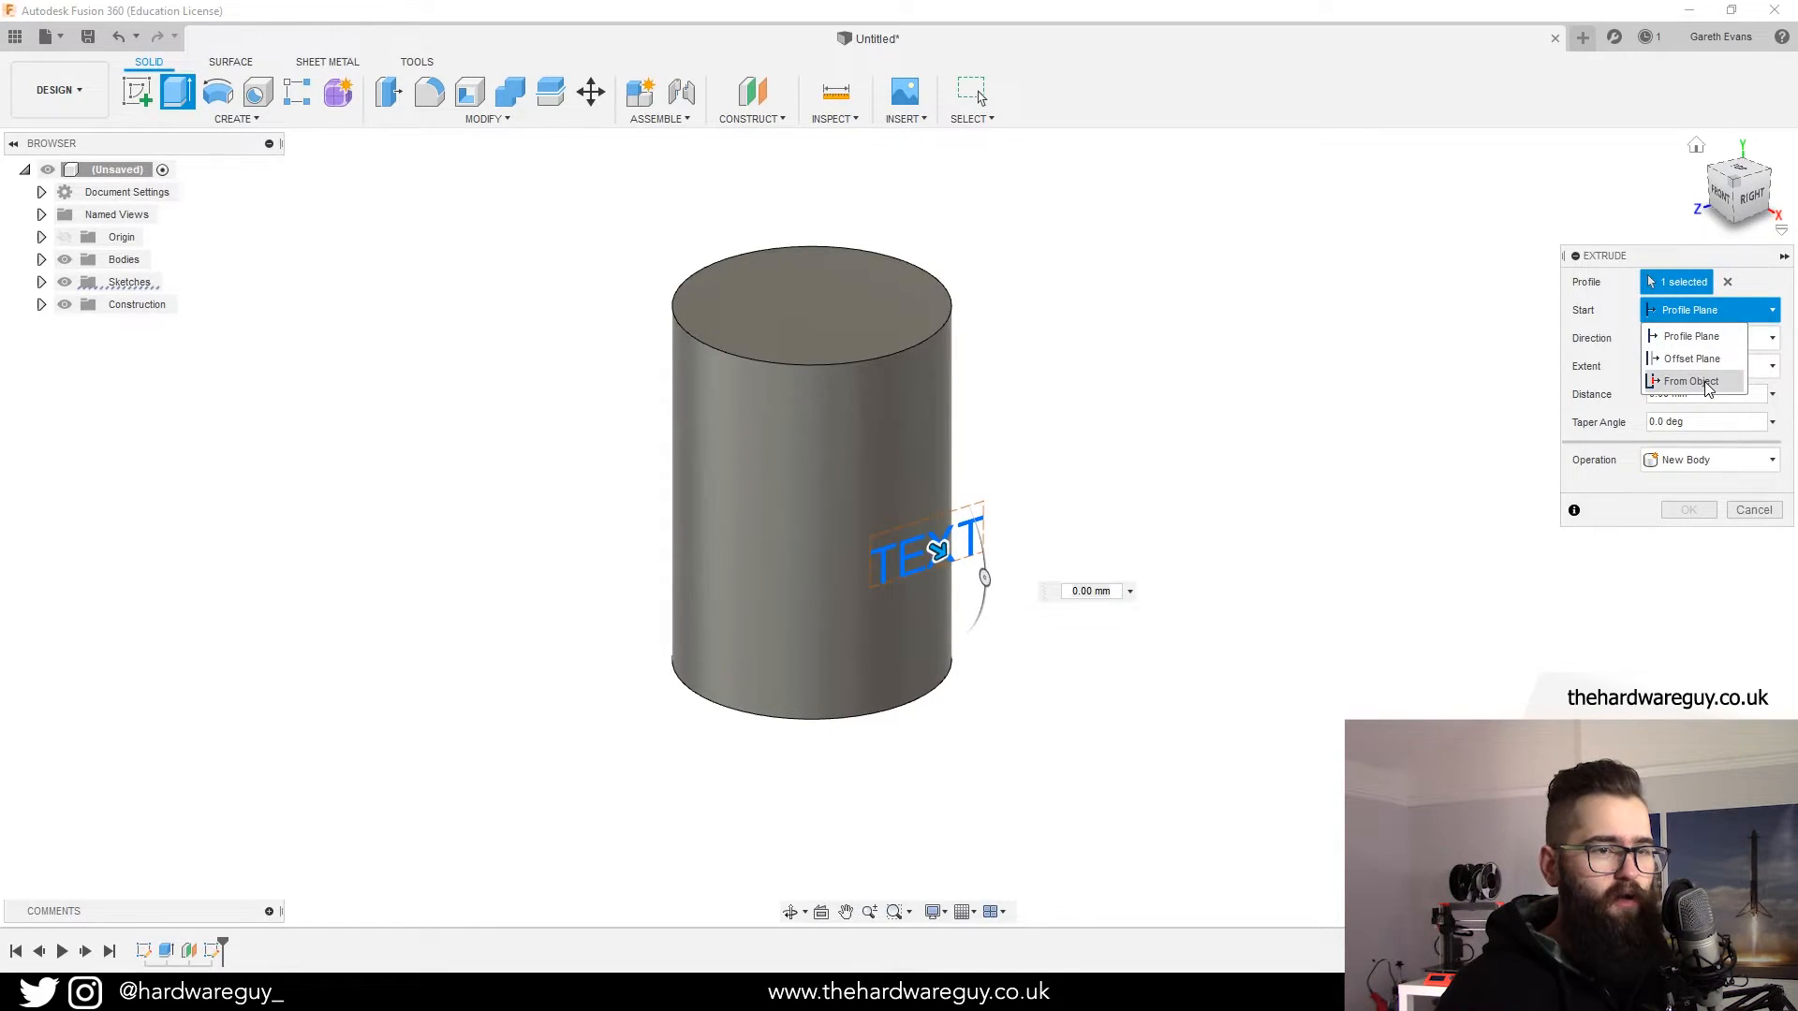
- Cut the lettering 10 mm into the cylinder, starting from its curved face
left_click(1690, 381)
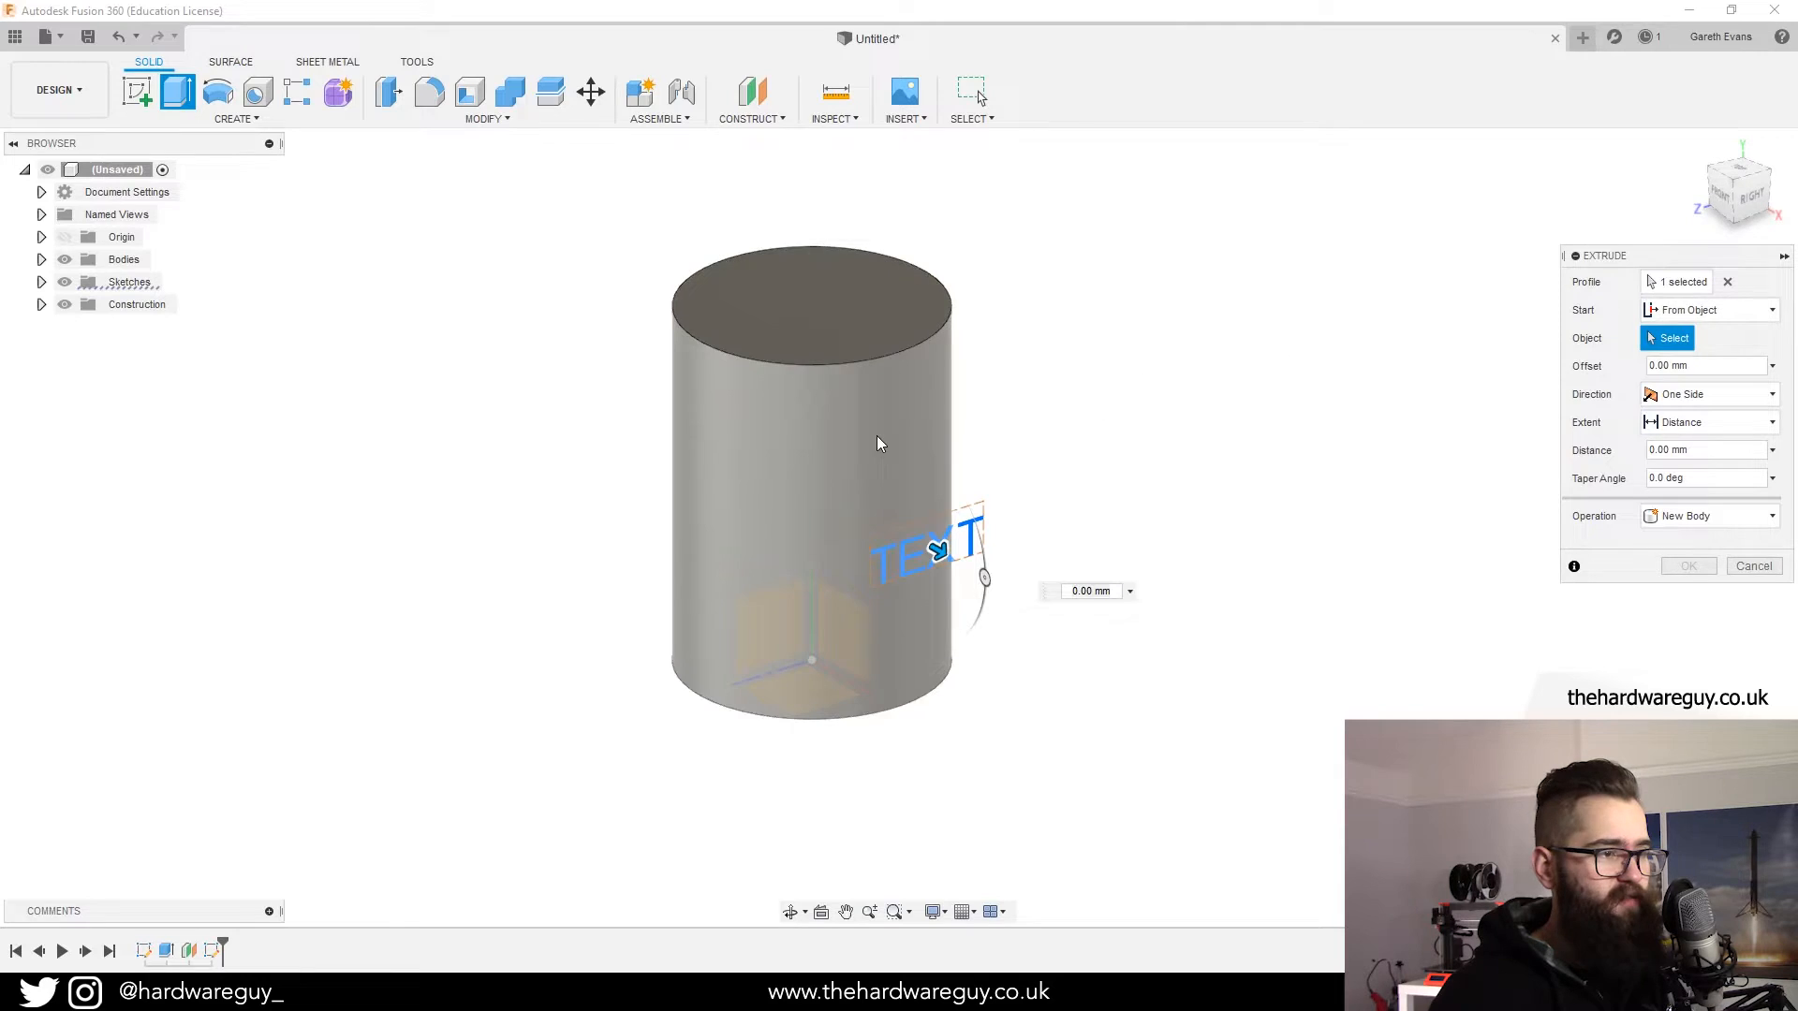
mouse_move(868, 453)
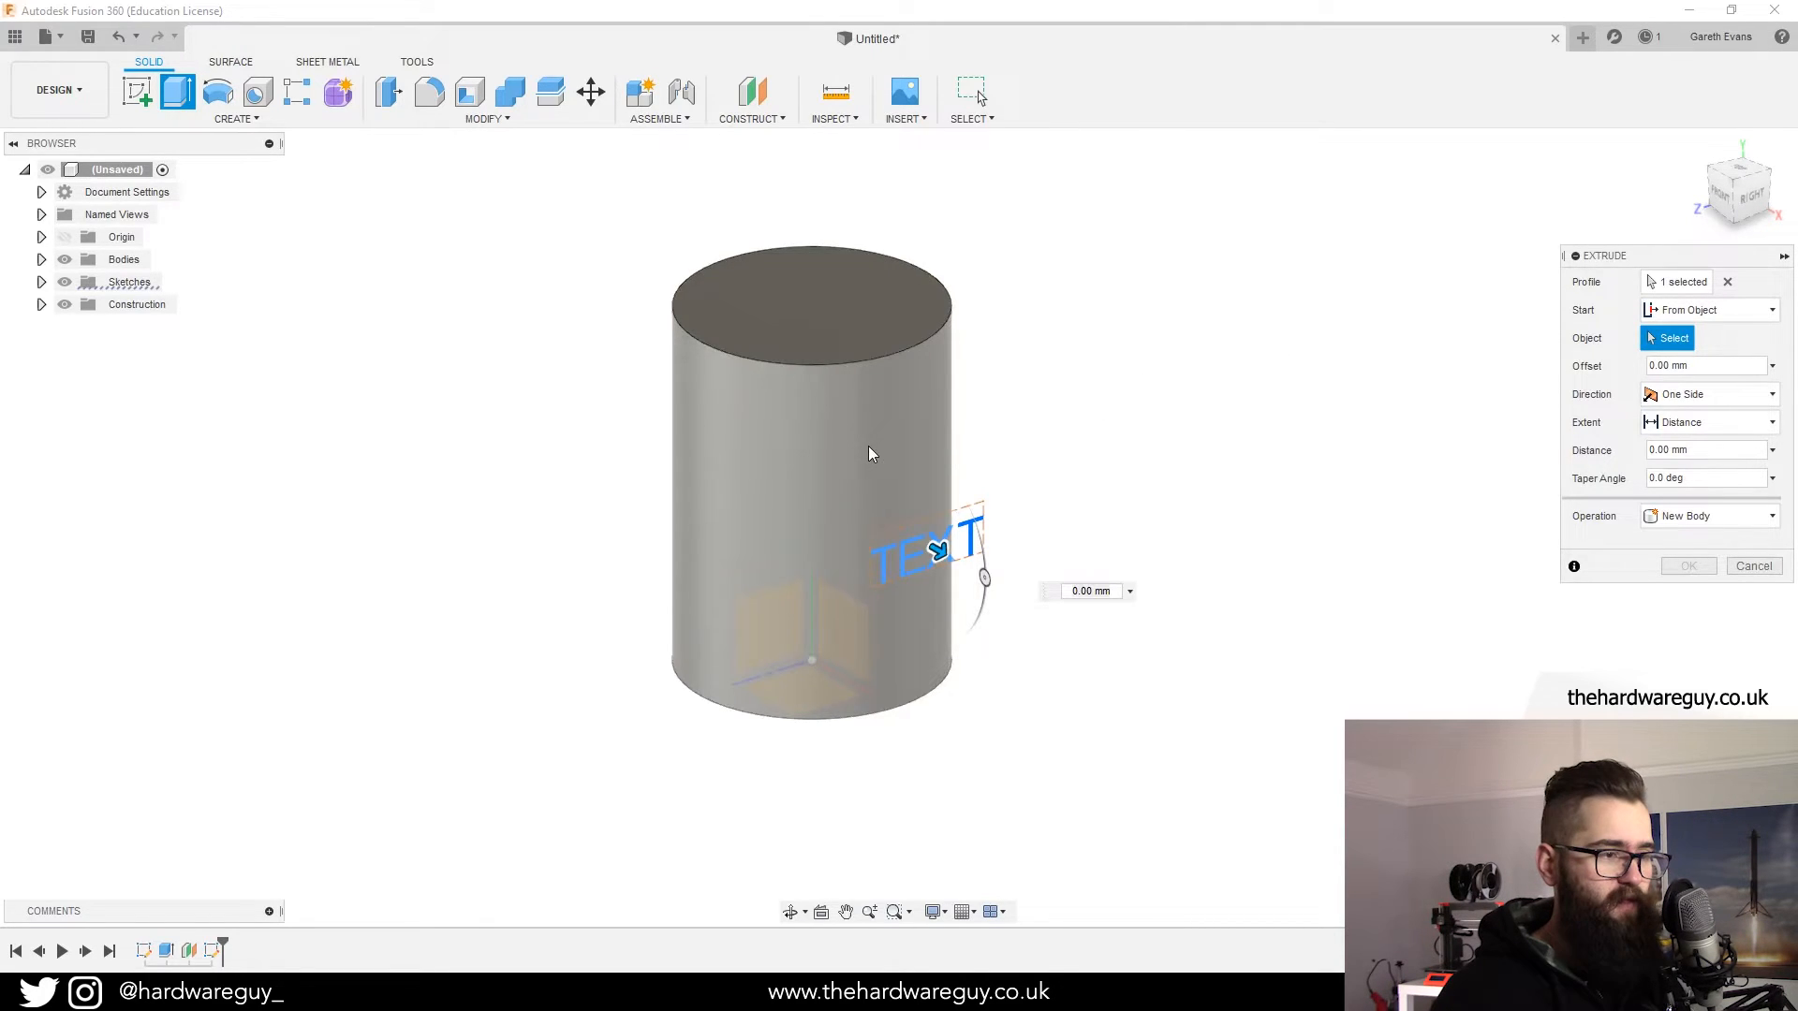
left_click(811, 481)
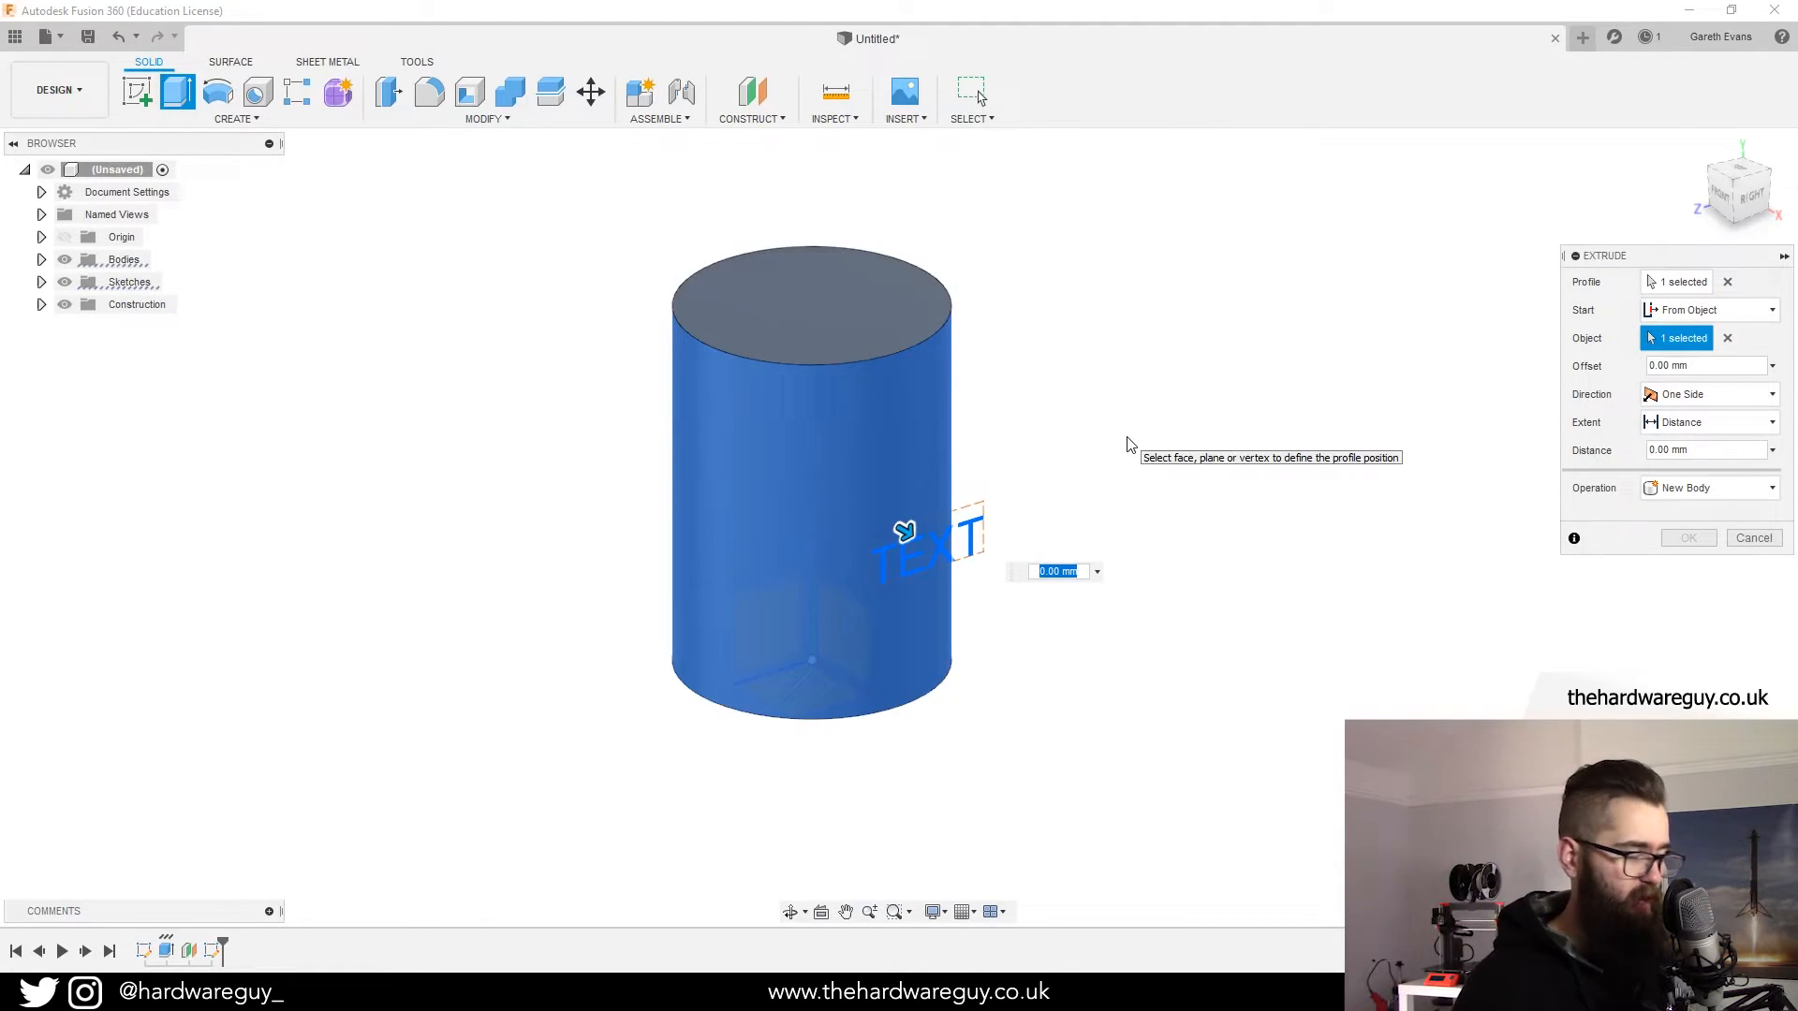
mouse_move(1055, 521)
type("-10")
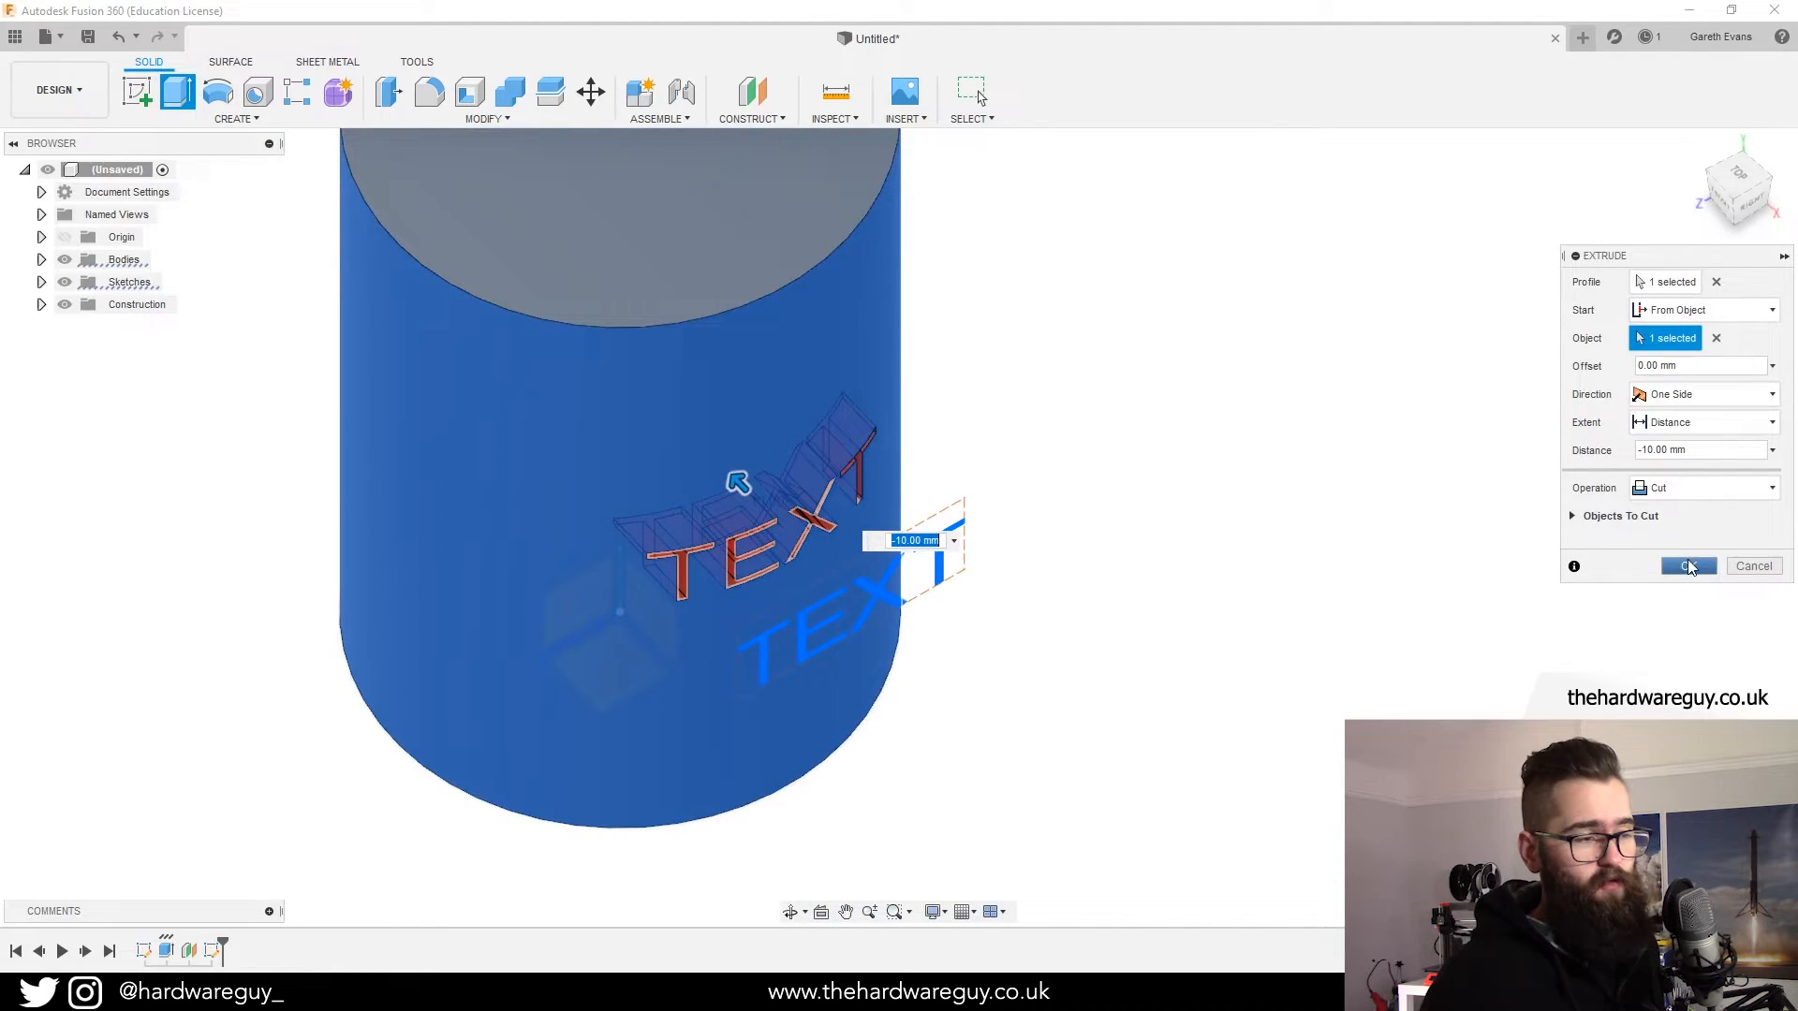
left_click(1686, 566)
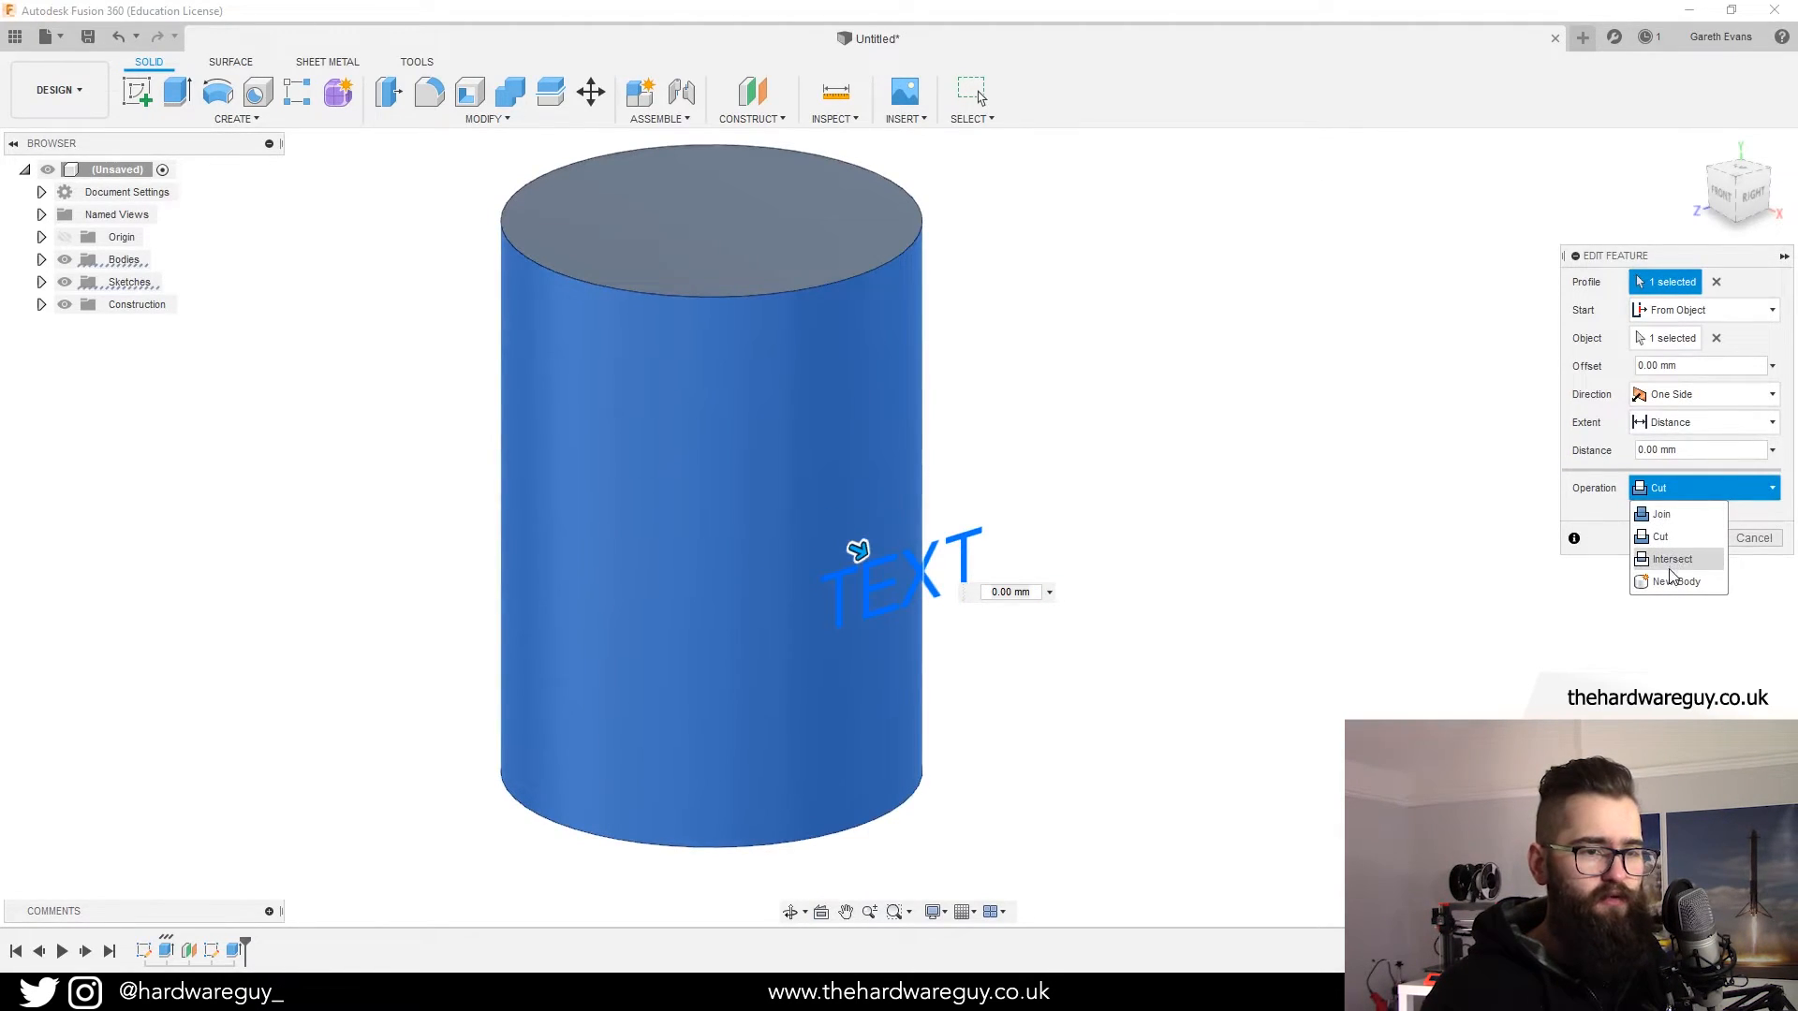
mouse_move(1680, 581)
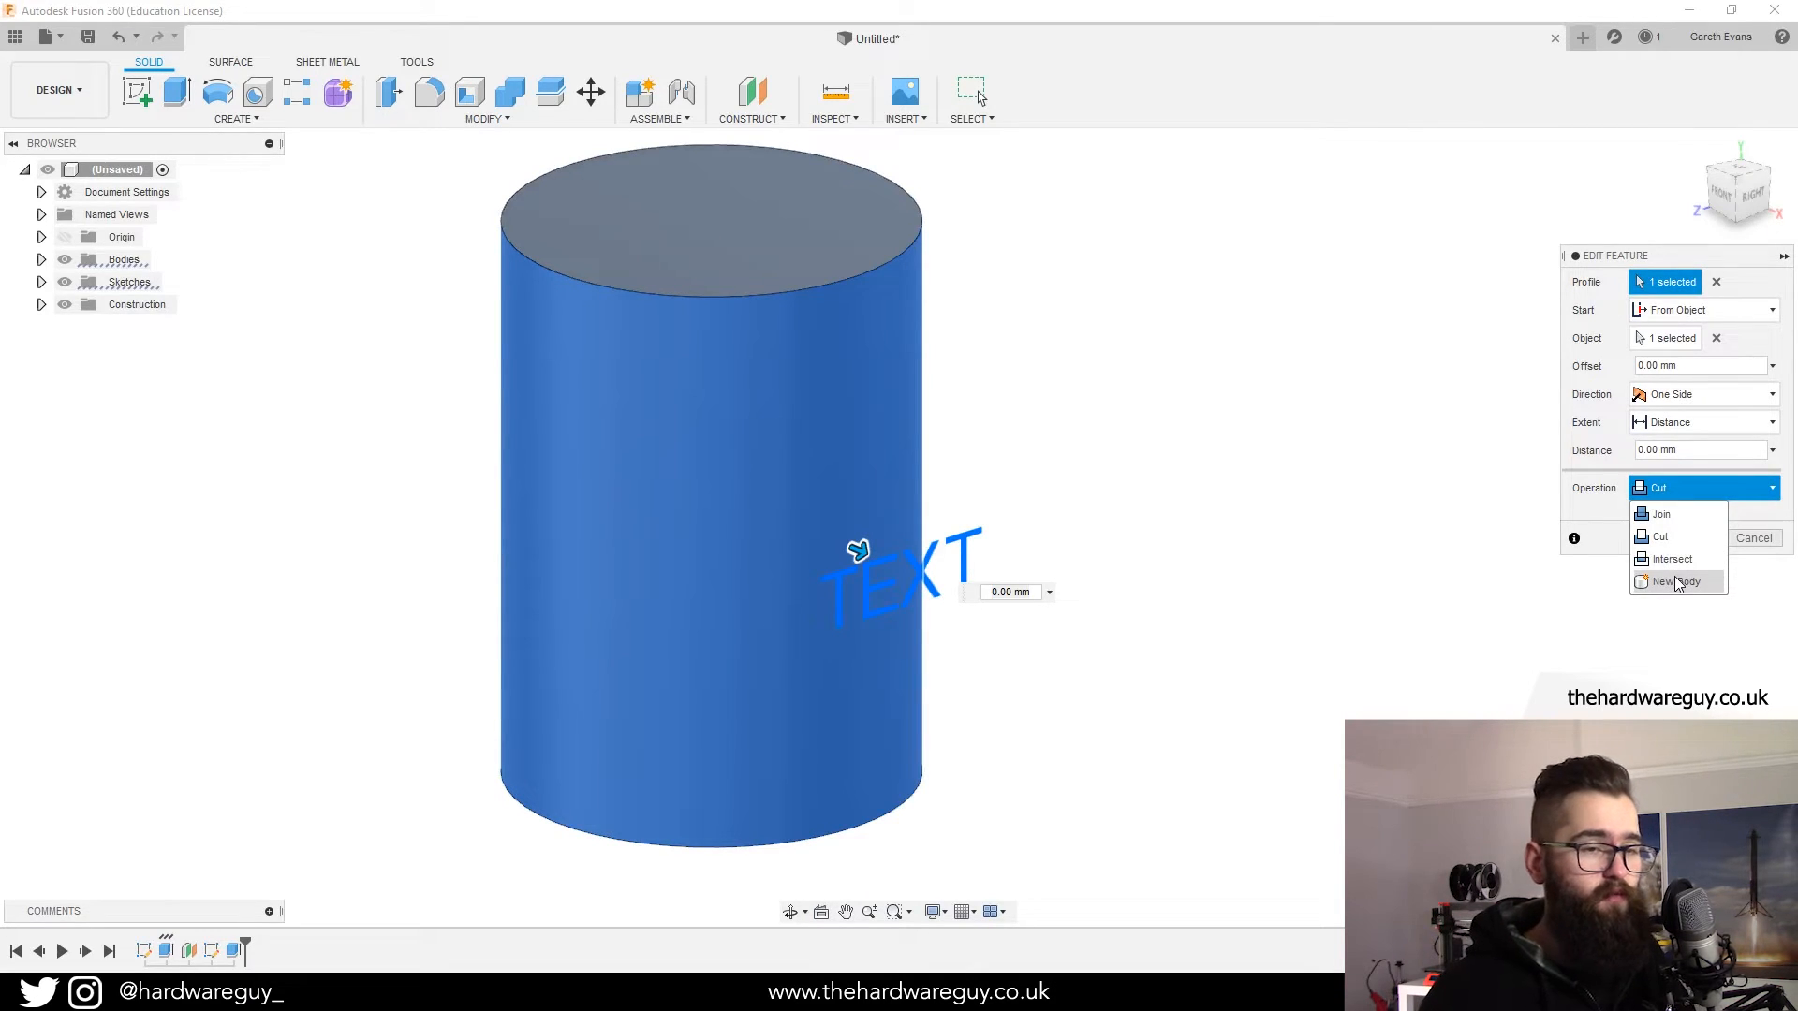
- Change the TEXT extrude's operation from Cut to New Body
left_click(1674, 581)
type("10")
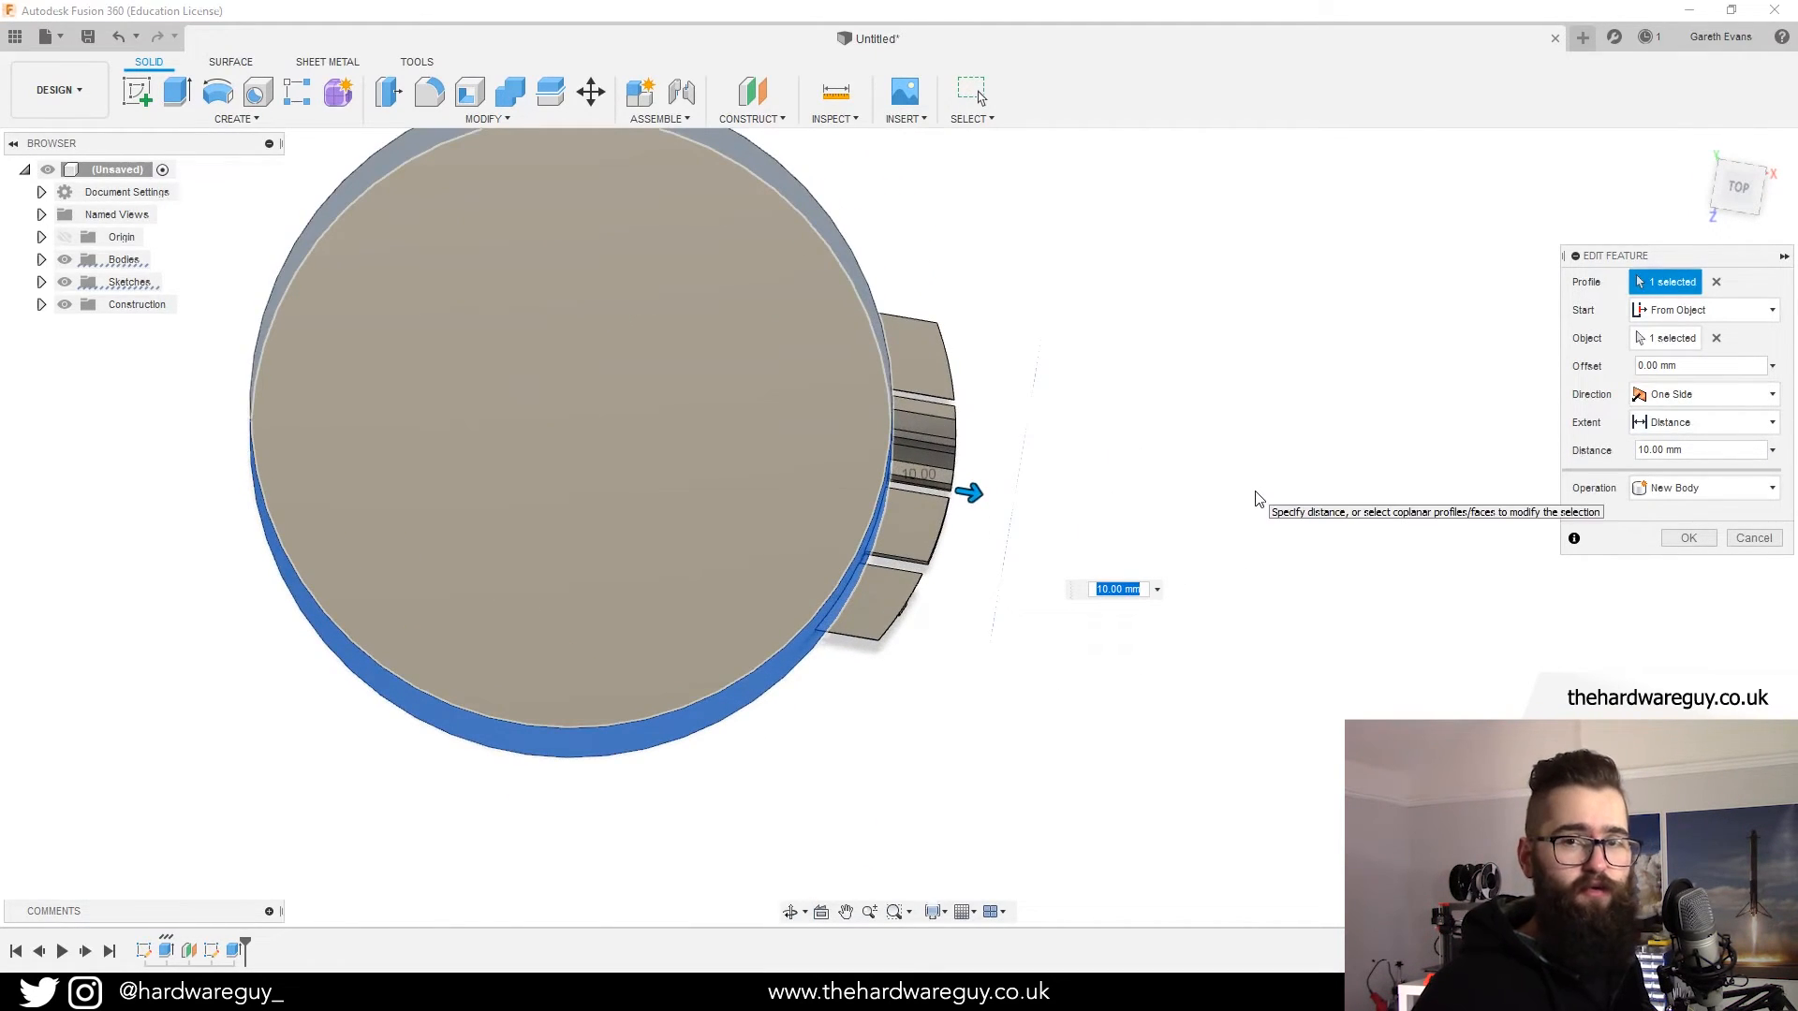
mouse_move(1221, 445)
type("5")
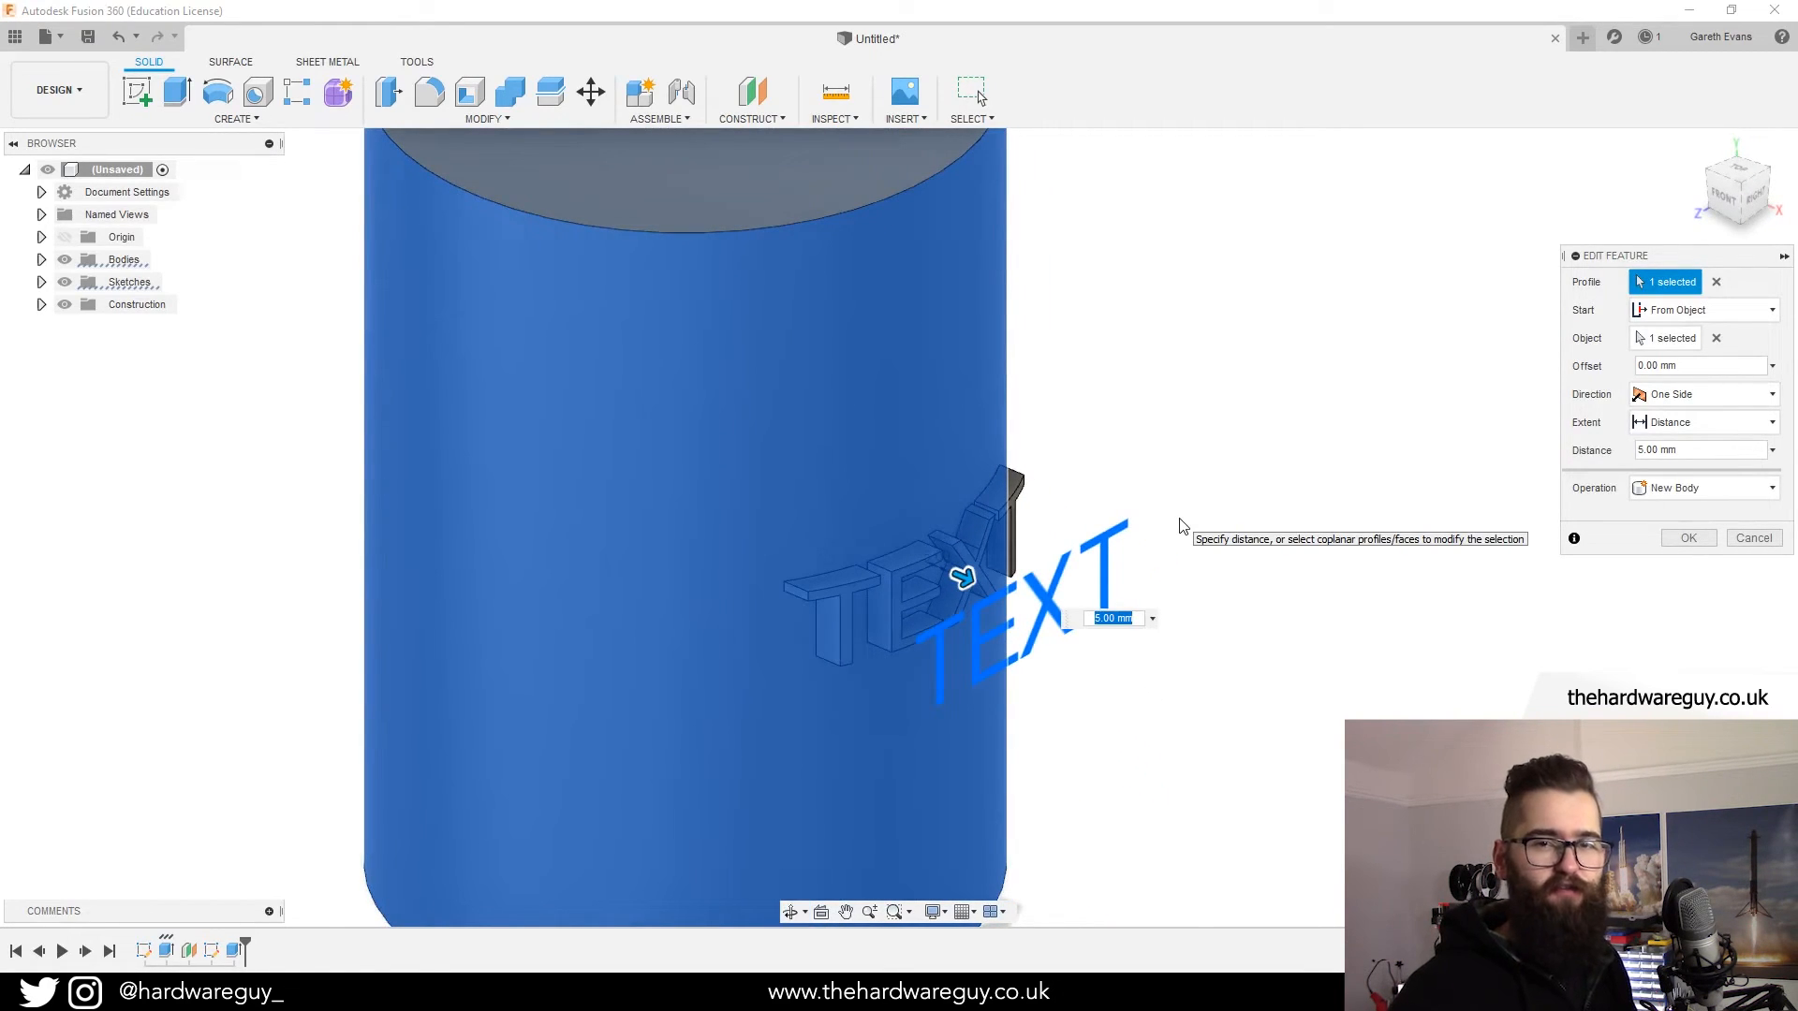
mouse_move(1311, 546)
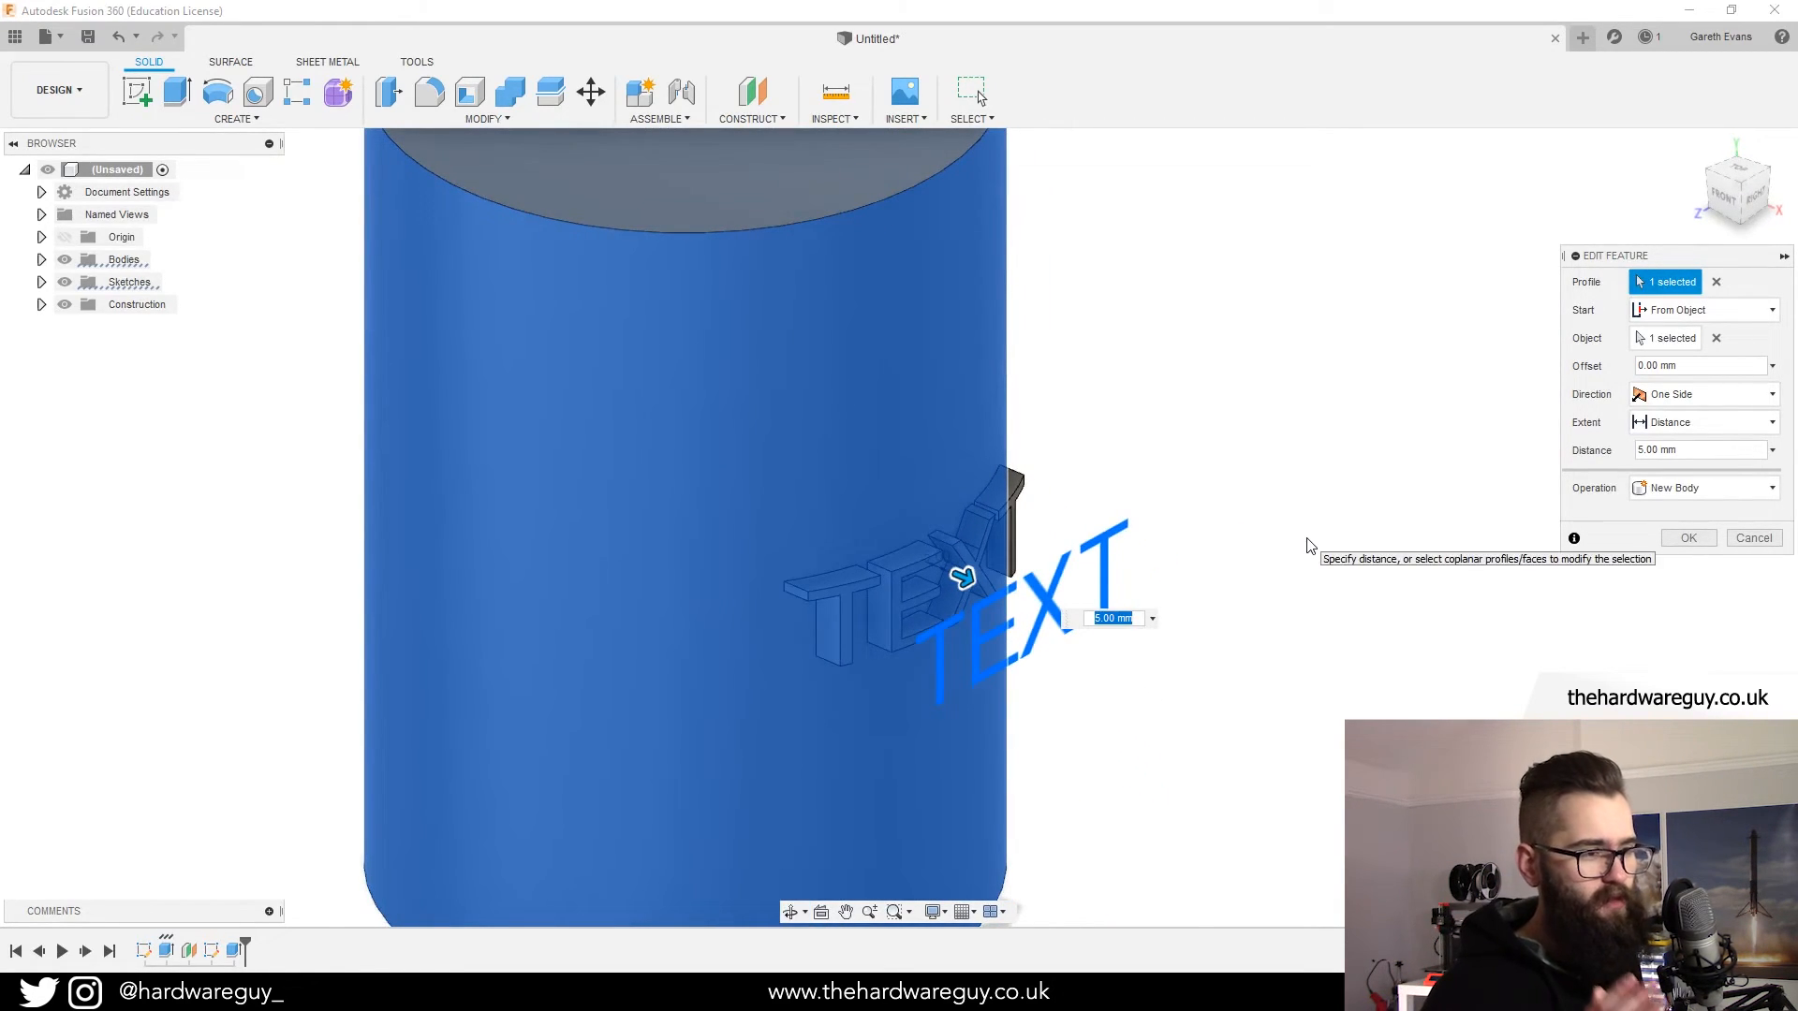